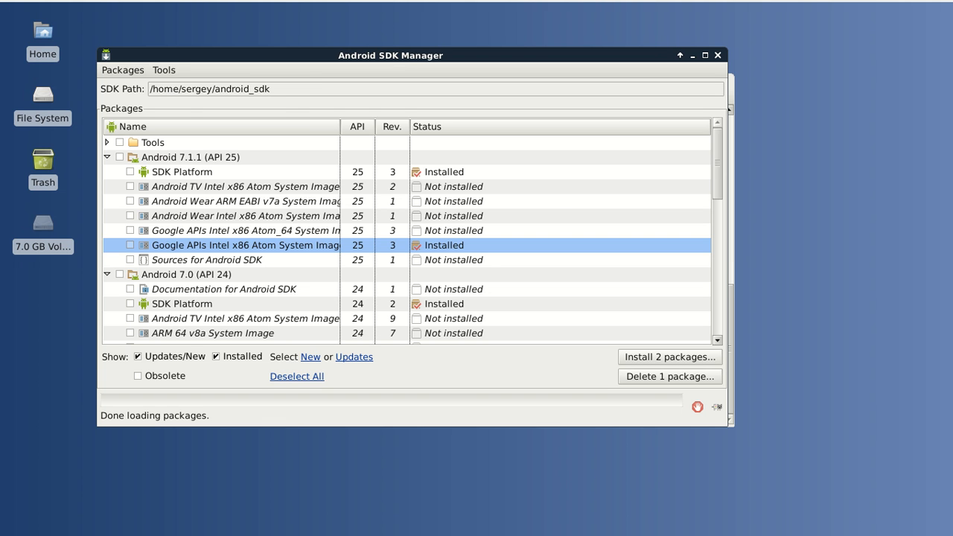
- Choose Manage AVDs... from the SDK Manager's Tools menu
left_click(164, 69)
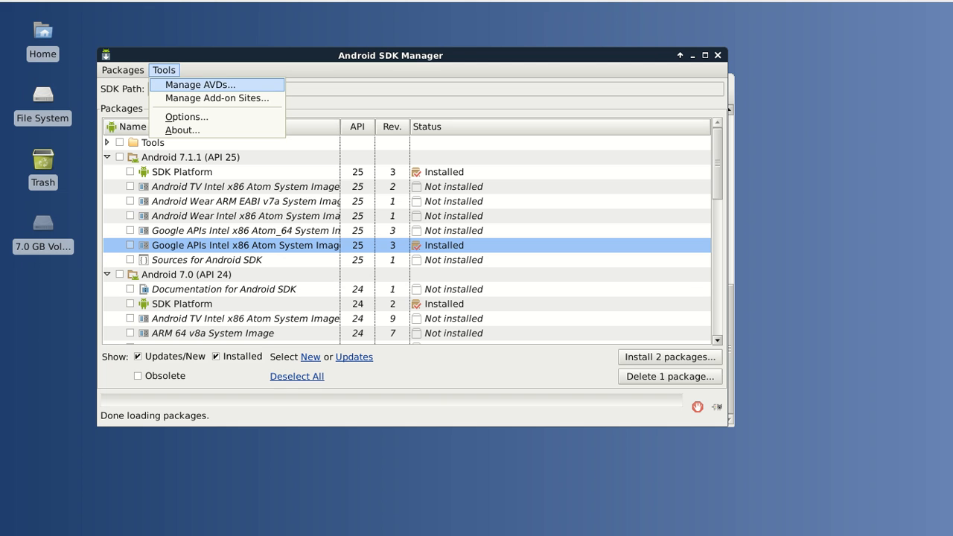
left_click(198, 84)
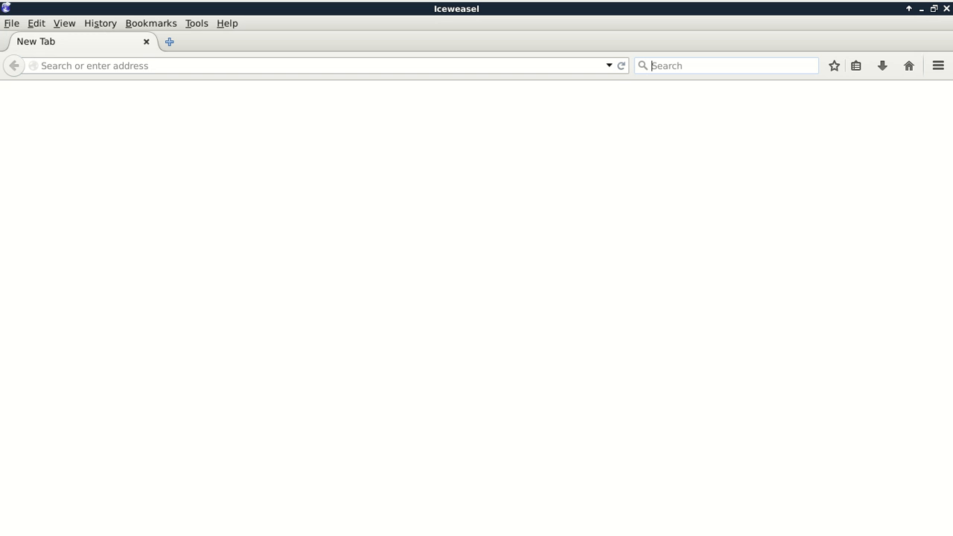
- Search DuckDuckGo for 'gapps' and open The Open GApps Project result
type("g")
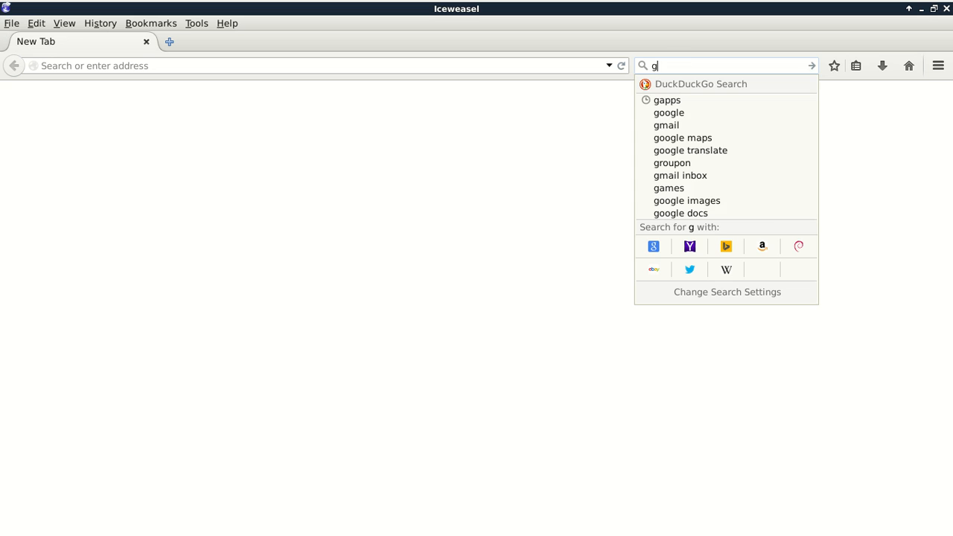
type("ap")
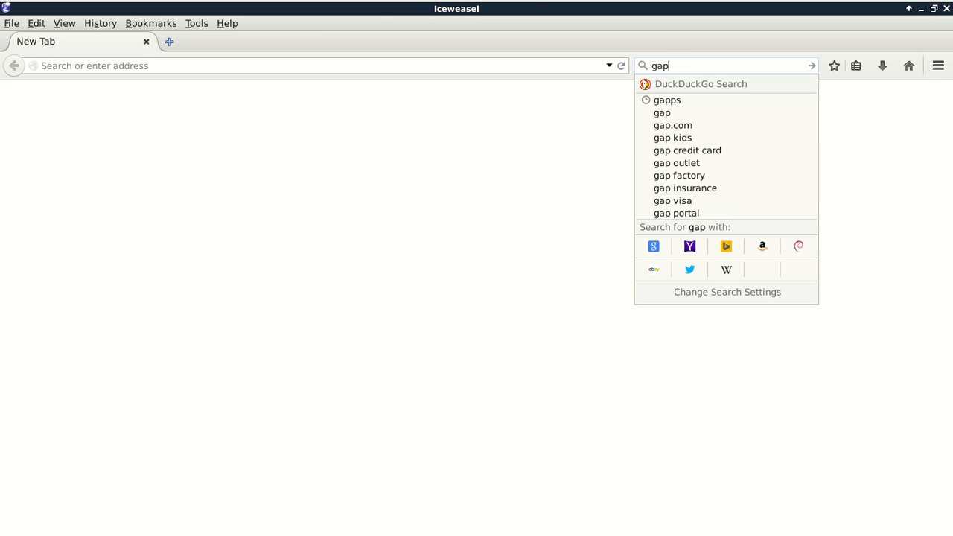
left_click(667, 100)
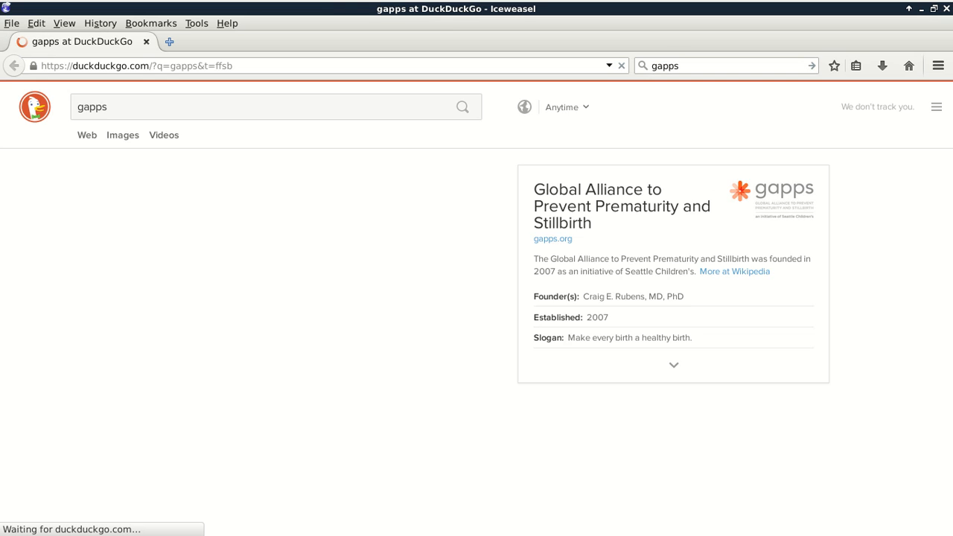
left_click(87, 135)
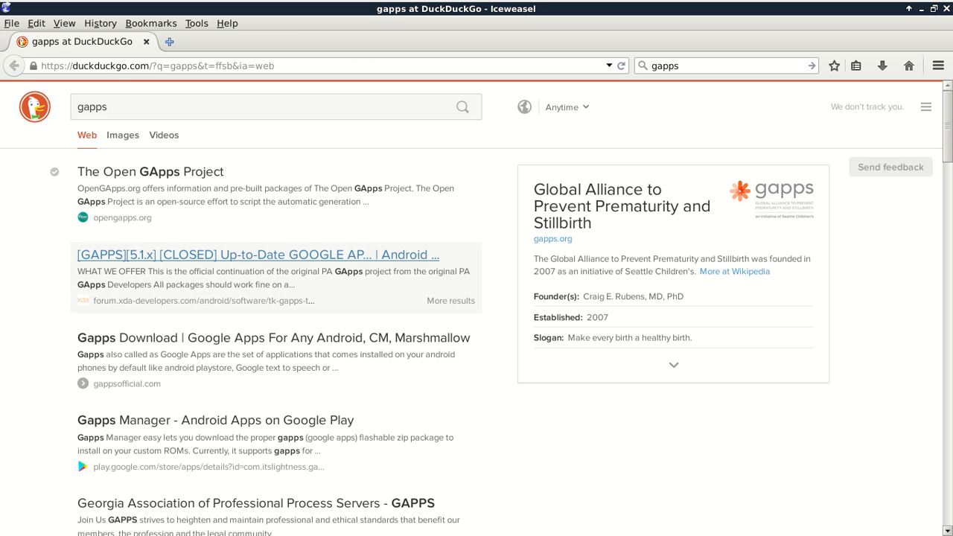
mouse_move(150, 172)
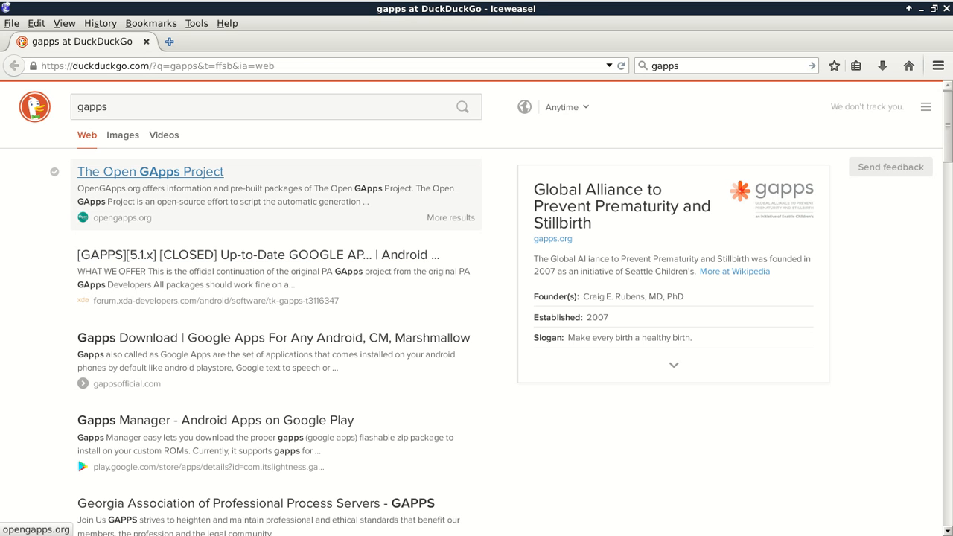
left_click(149, 172)
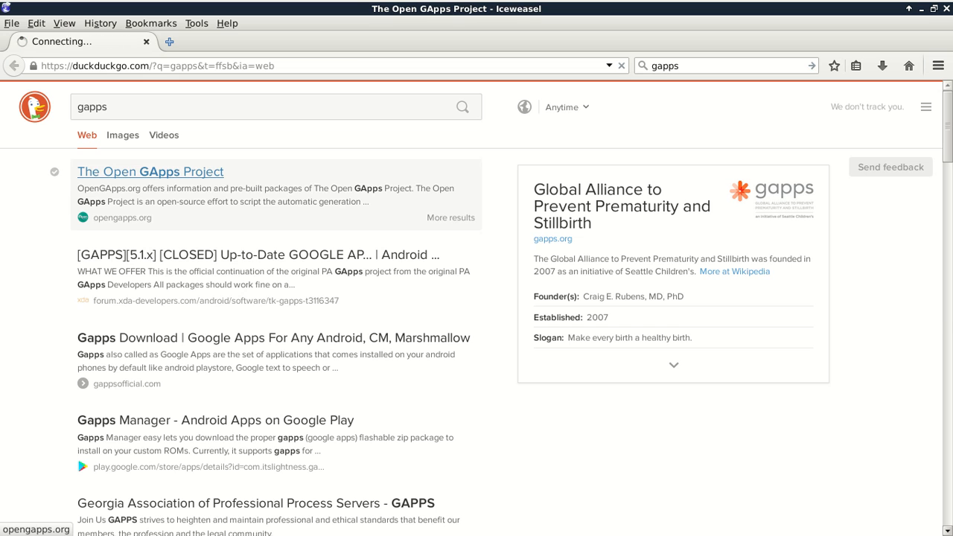
- Select the x86 platform and Android 7.1, then scroll down toward the pico package download
left_click(150, 172)
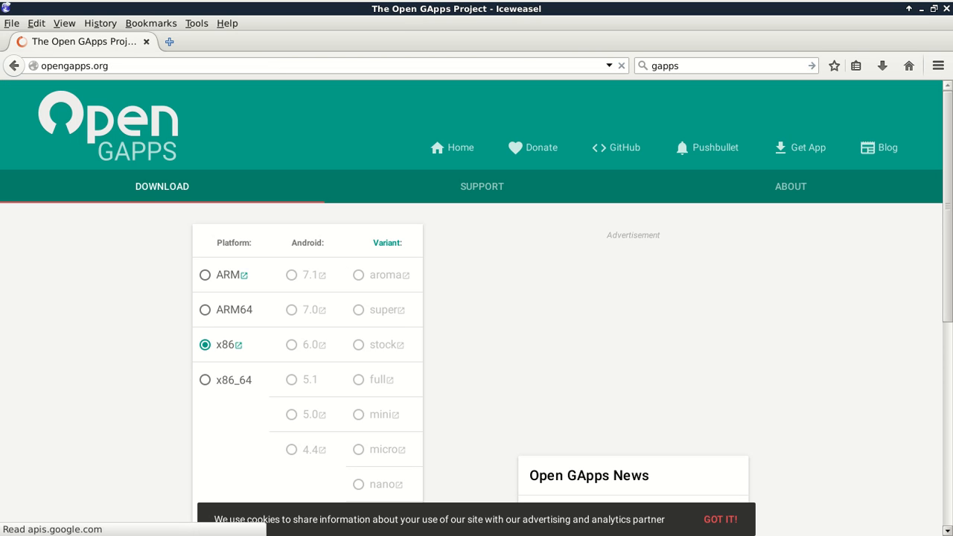
left_click(291, 274)
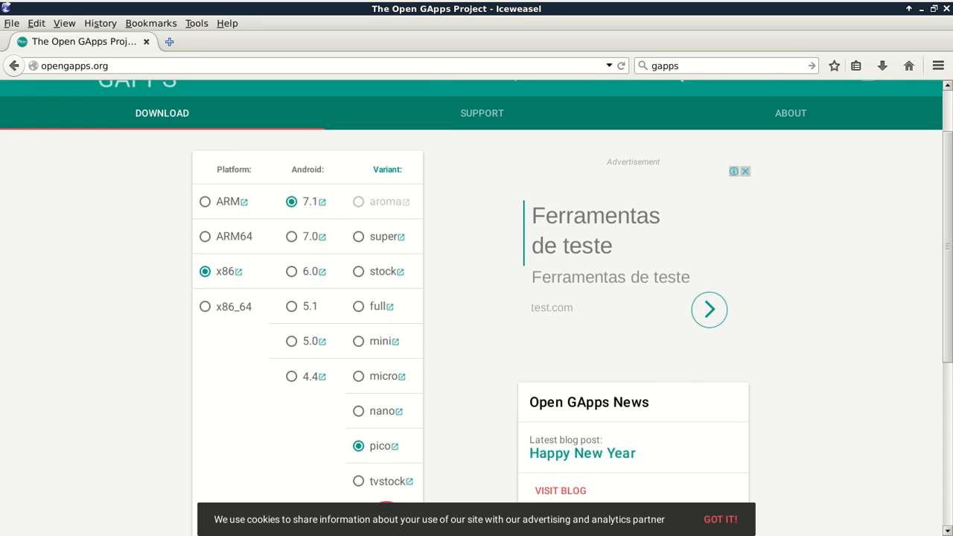
scroll("down", 3)
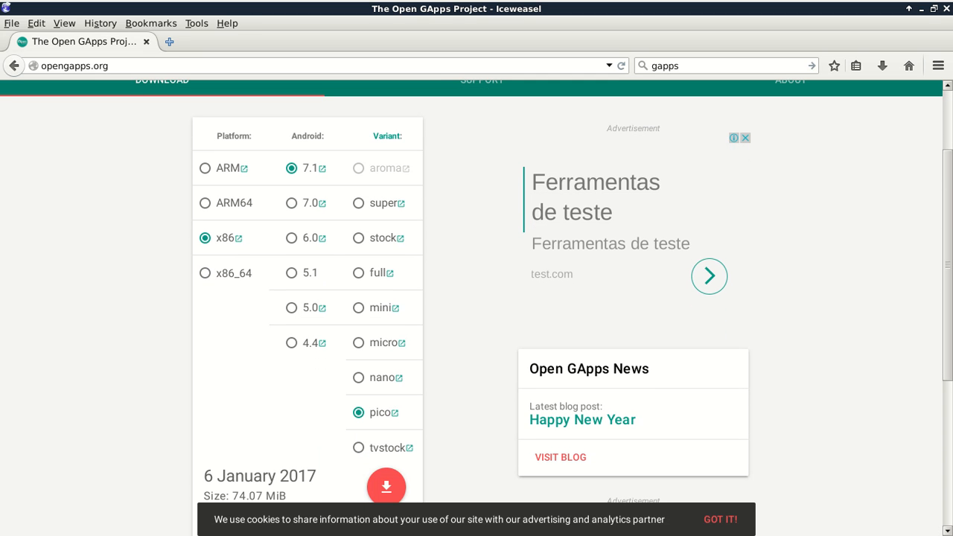
mouse_move(381, 412)
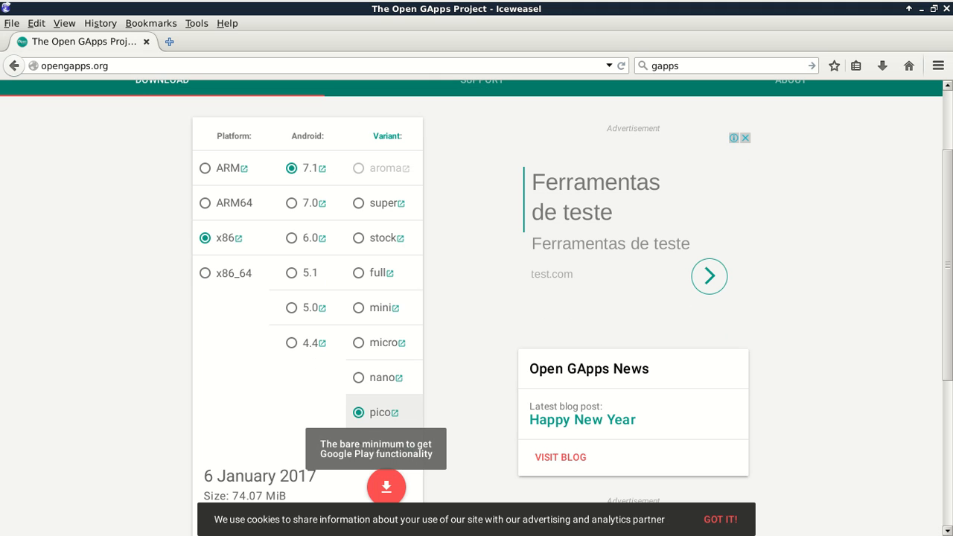
scroll("down", 3)
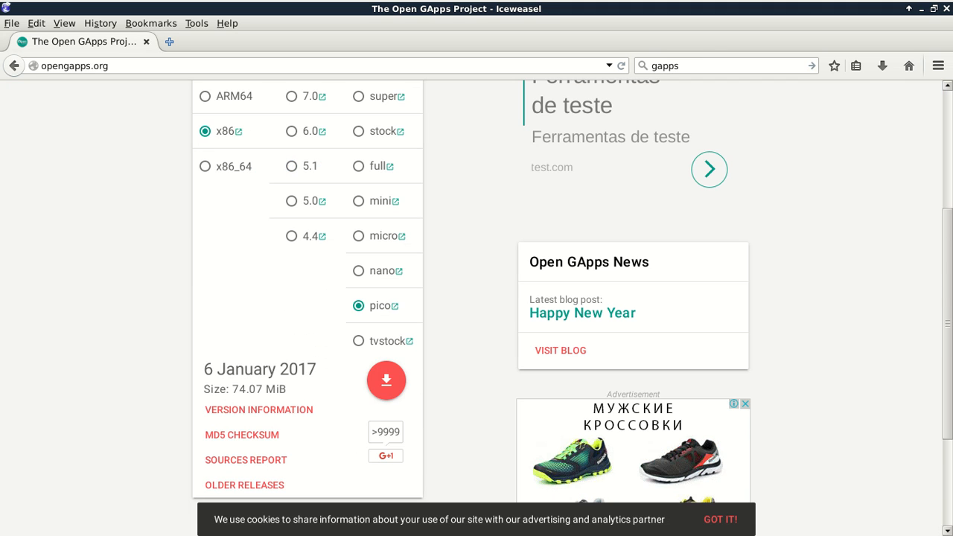
mouse_move(258, 409)
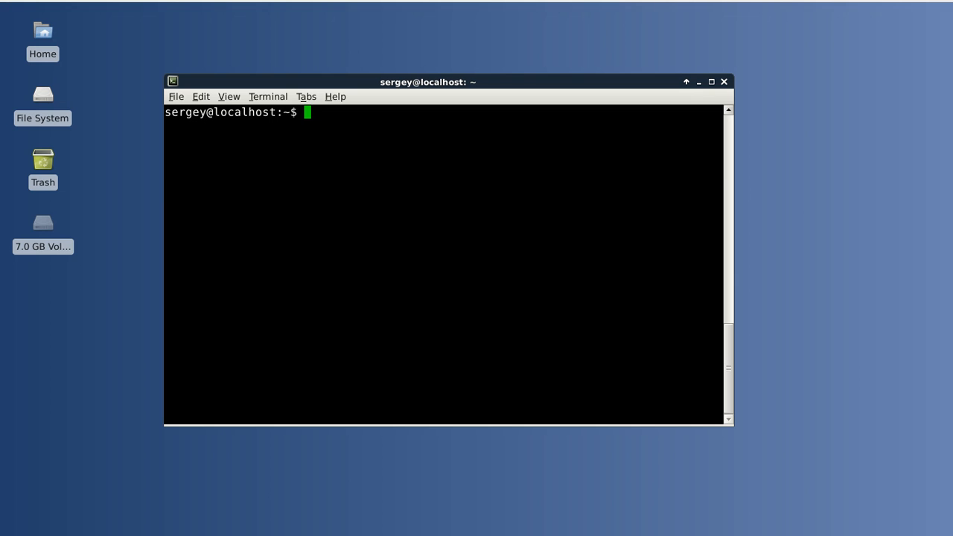
type("./")
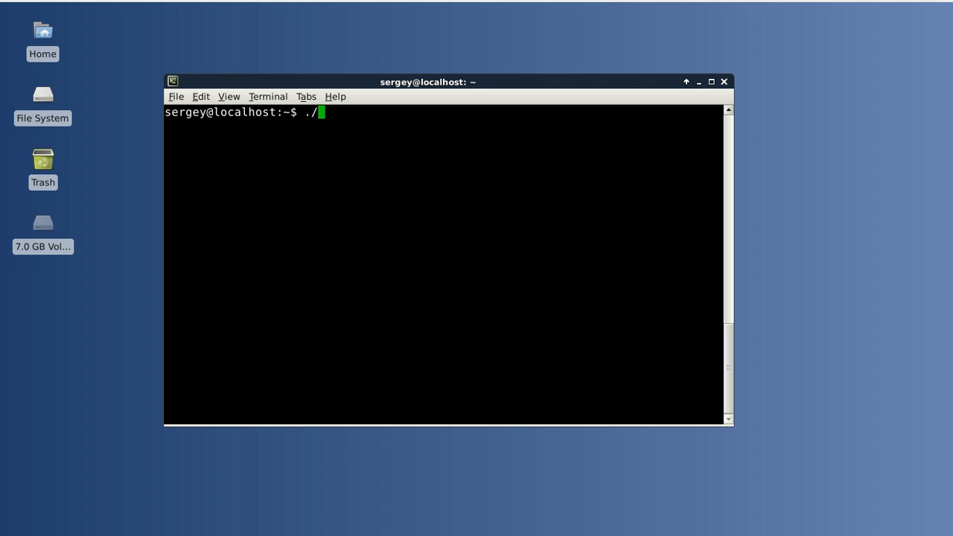
type("android_sdk/")
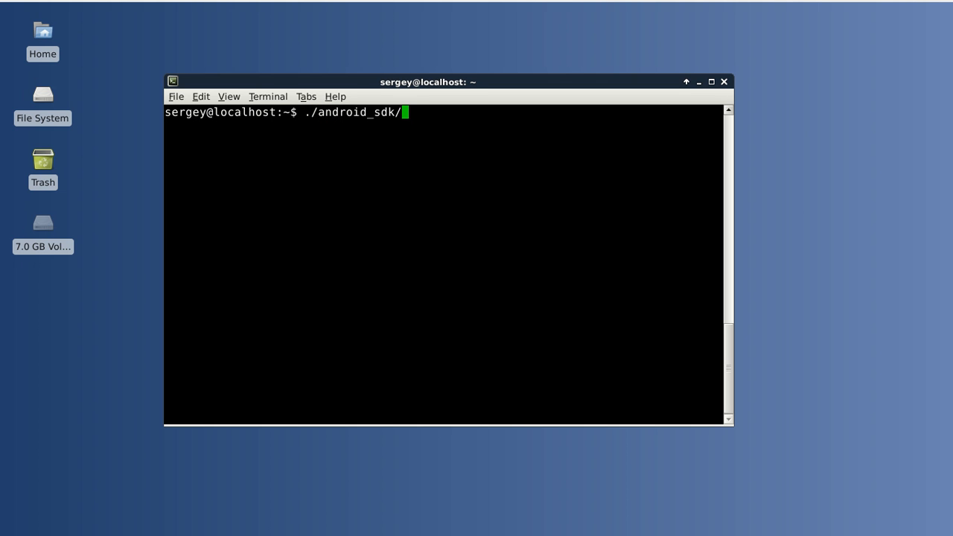
type("tools/an")
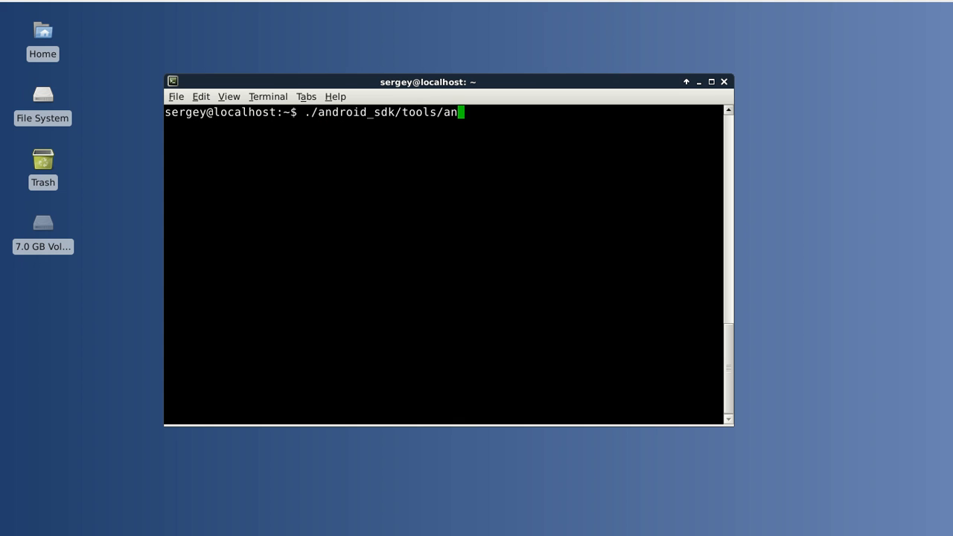
type("emulator")
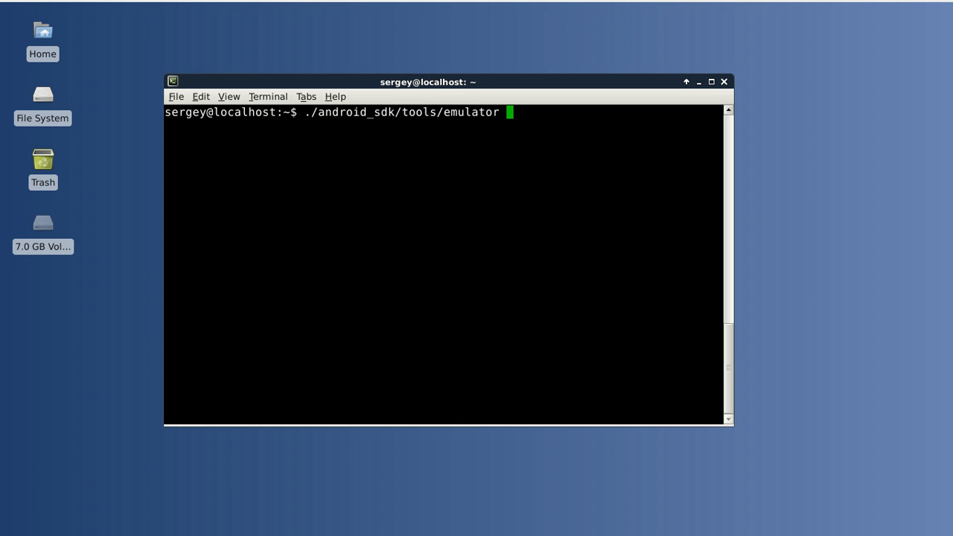
type("@")
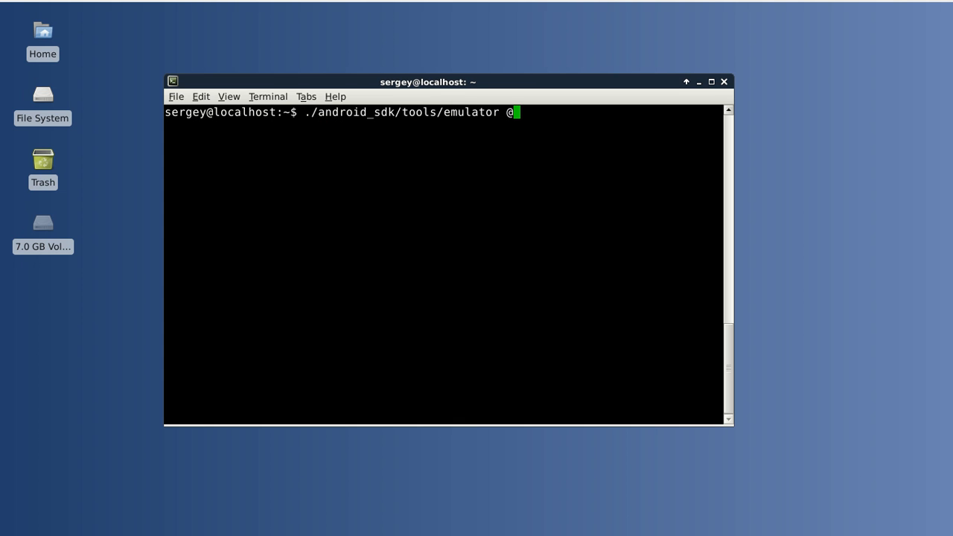
type("devic")
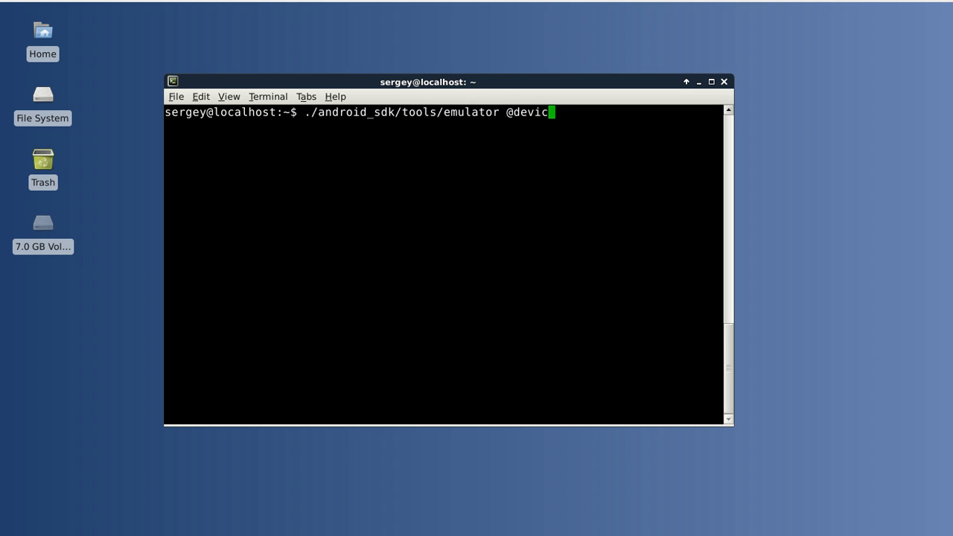
type("7 -writab")
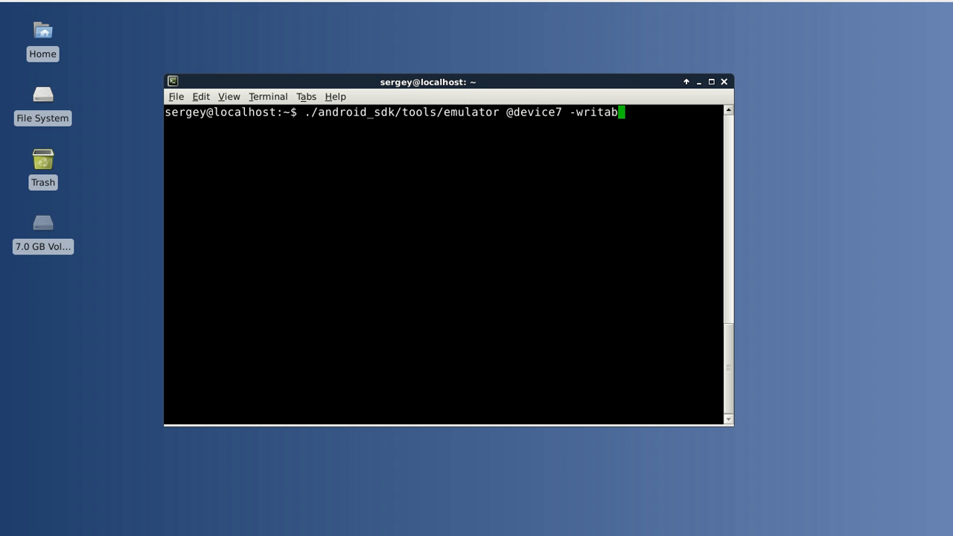
type("le-sy")
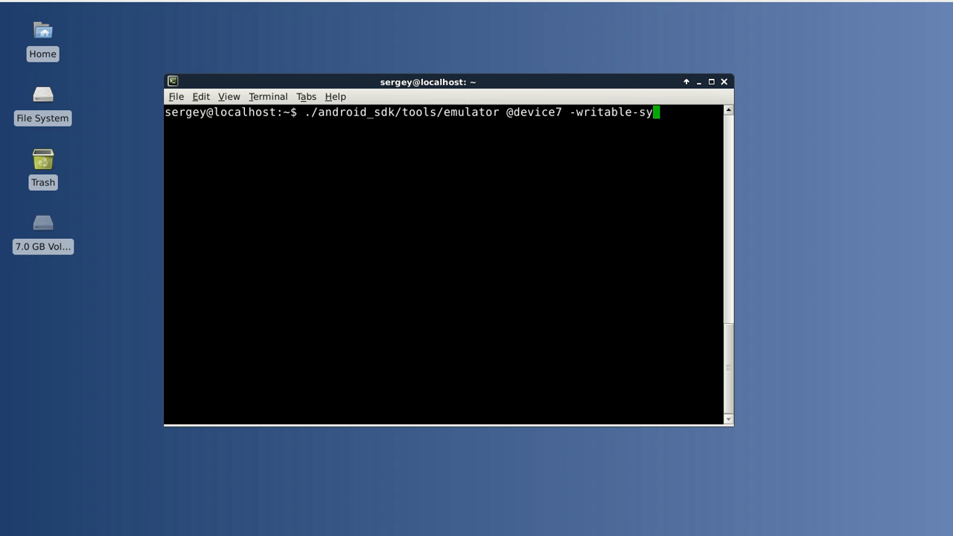
type("stem")
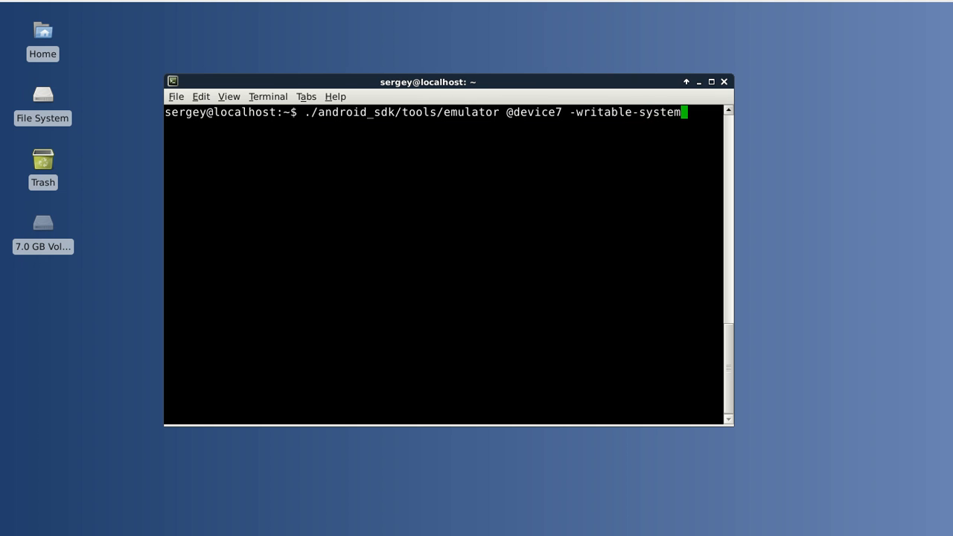
key("Return")
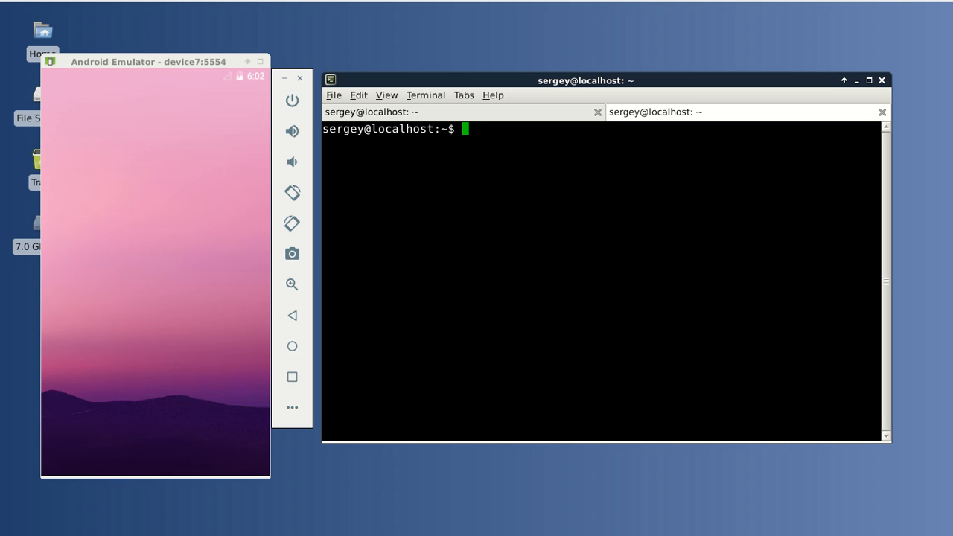
- Create a new g7 folder with mkdir
type("mk")
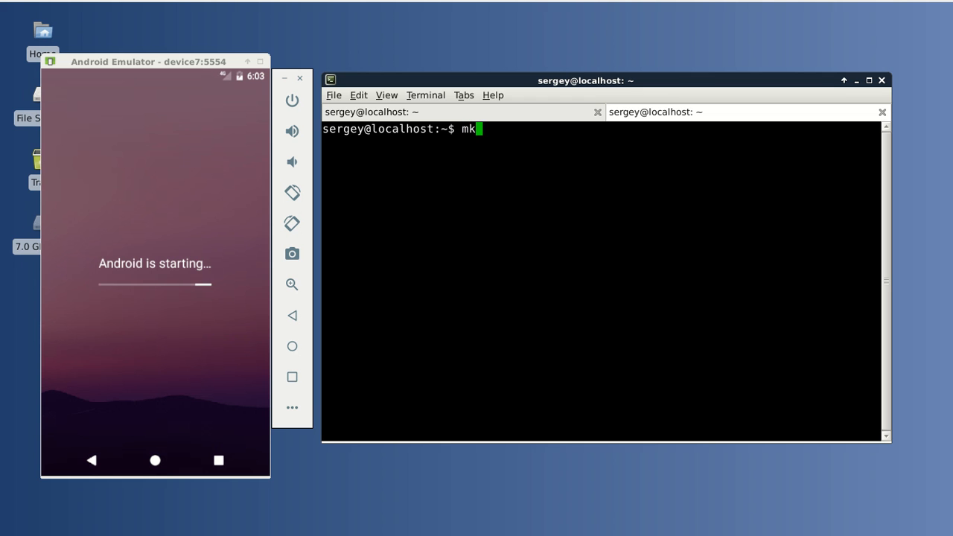
type("dir")
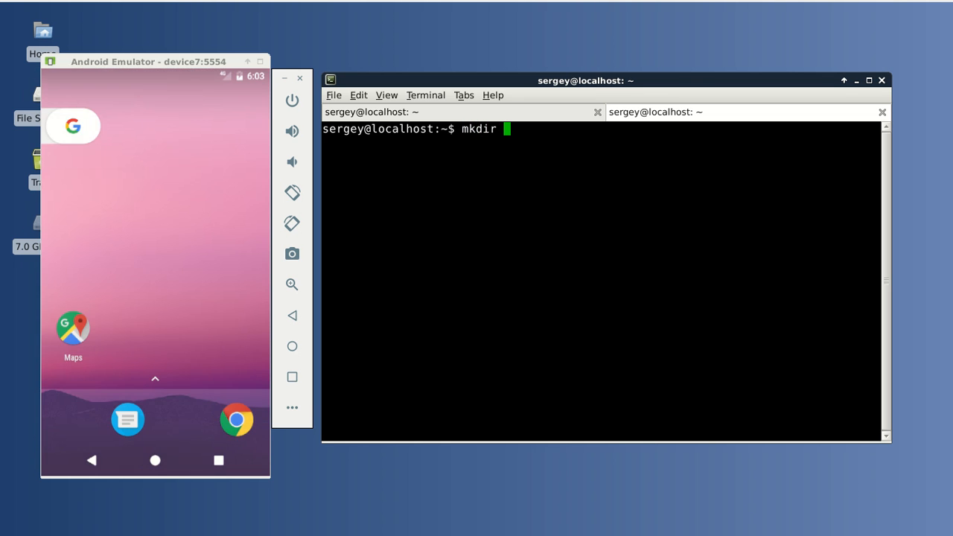
type("g7")
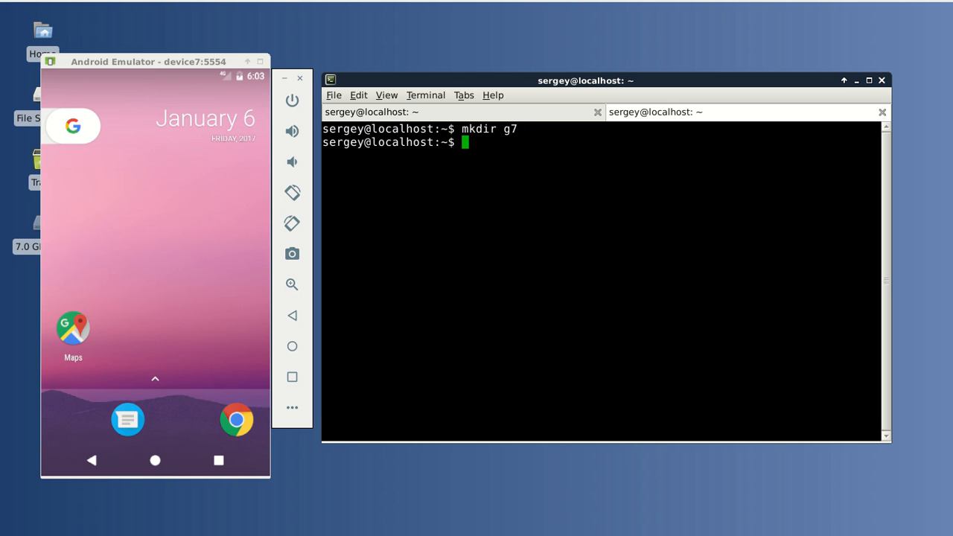
- Copy Downloads/open_gapps-x86-7.1-pico-20170106.zip into the g7 folder
type("cp")
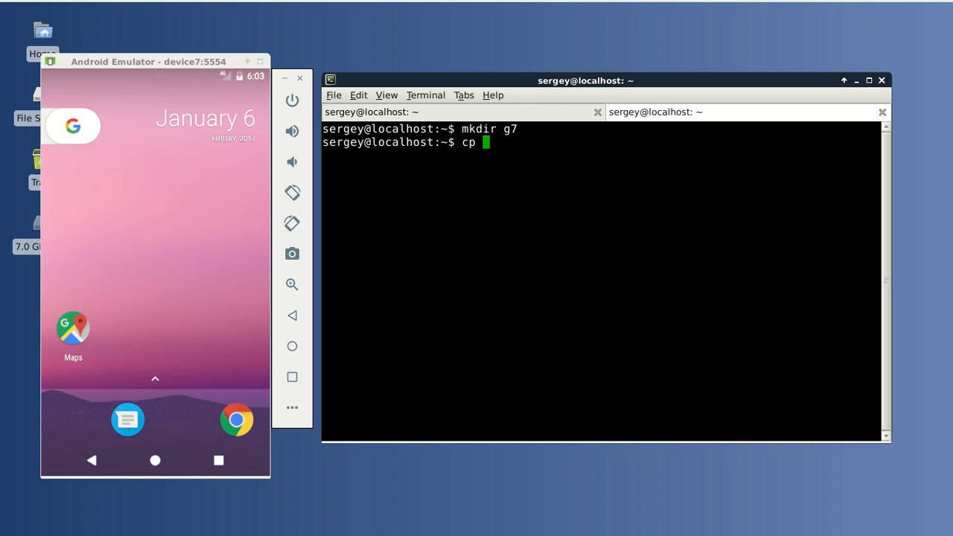
type("Downloads/")
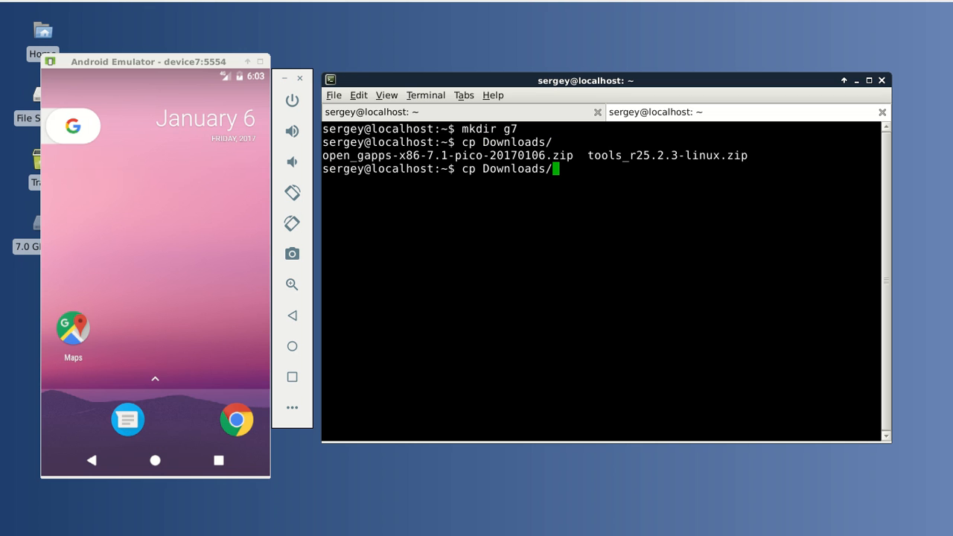
type("open_gapps-x86-7.1-pico-20170106.zip")
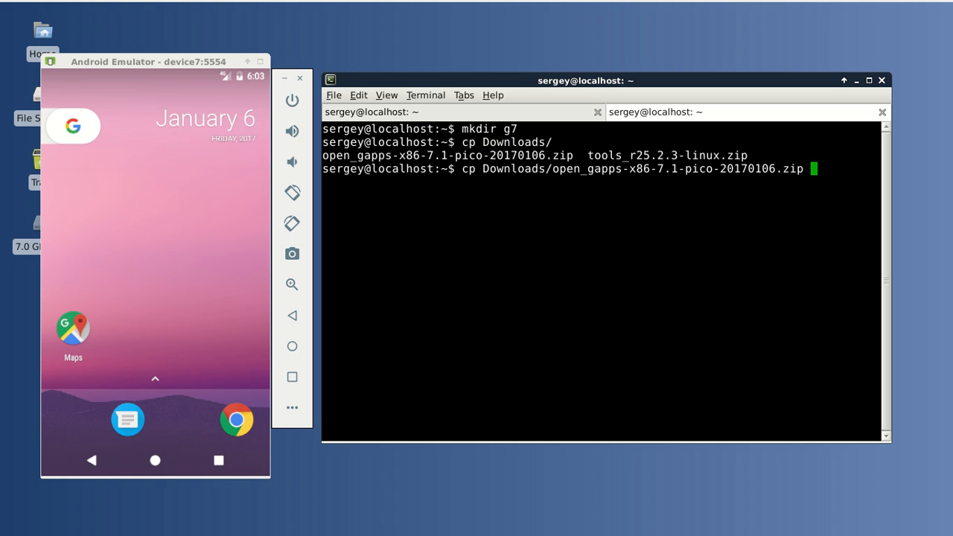
type("g7/")
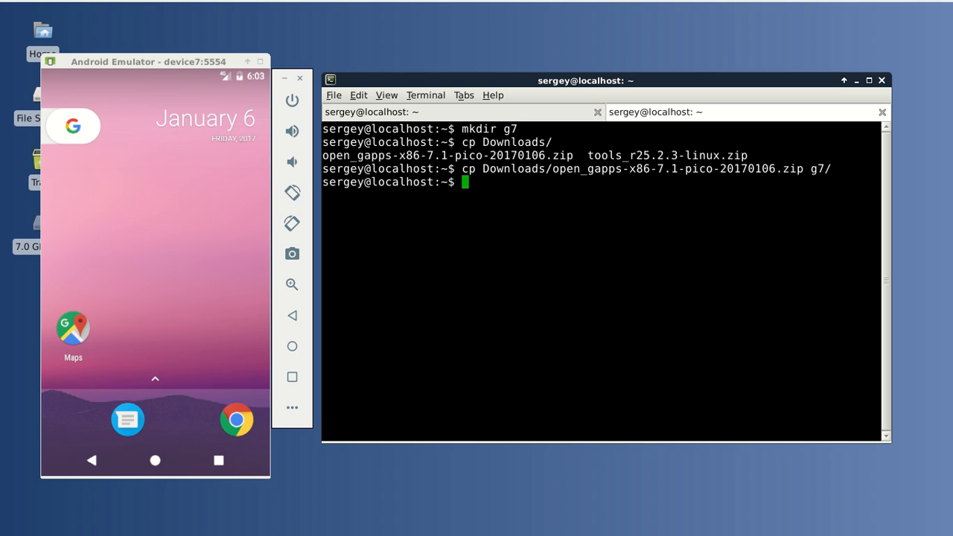
type("cd")
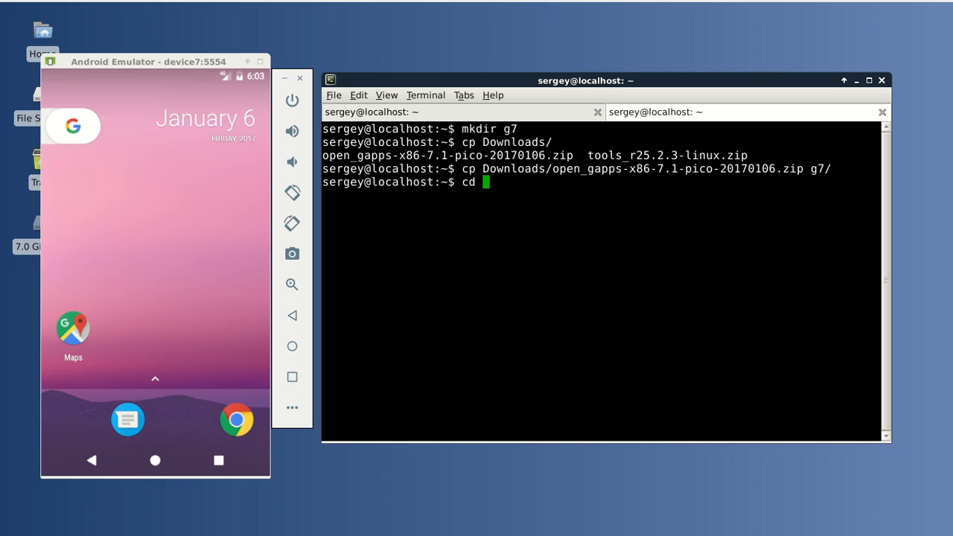
- Enter g7, unzip the GApps archive and list the extracted files
type("g7")
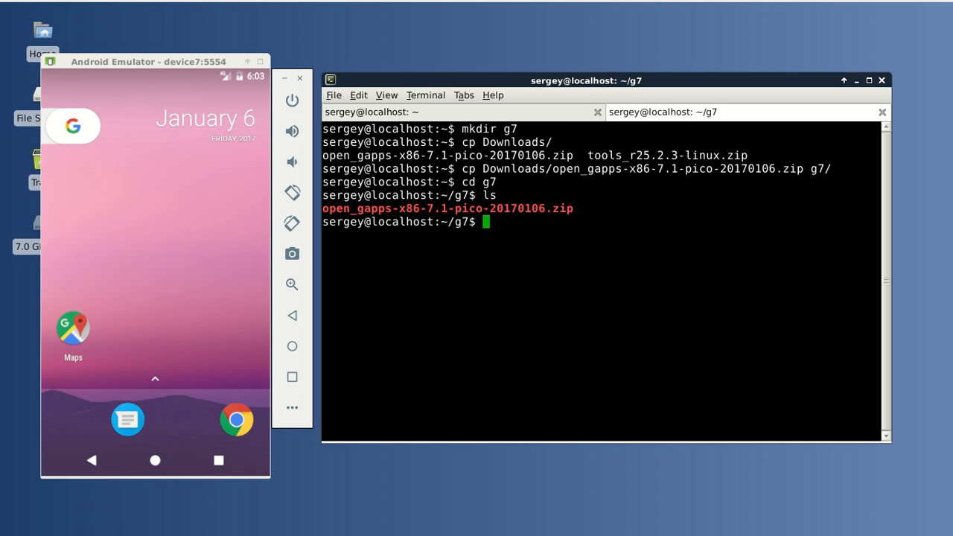
type("unzip")
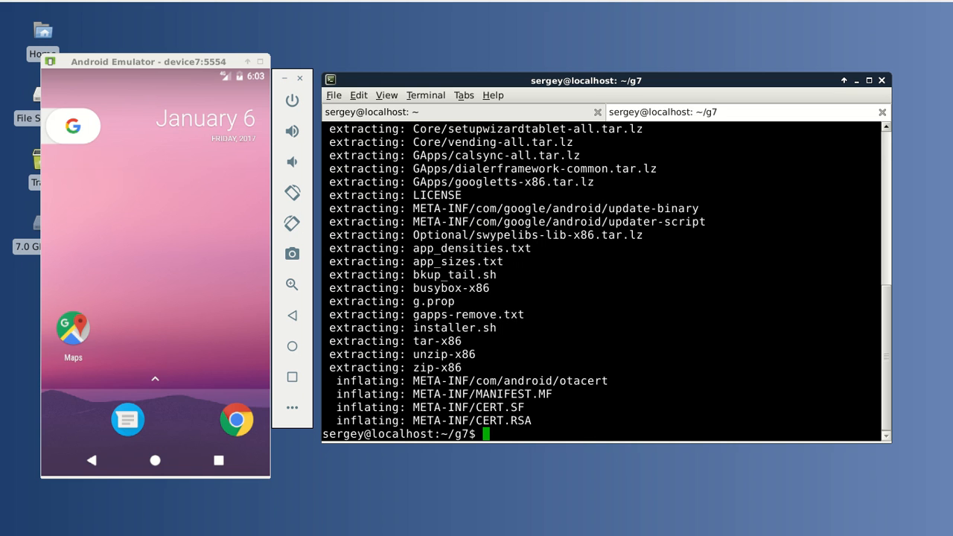
type("ls")
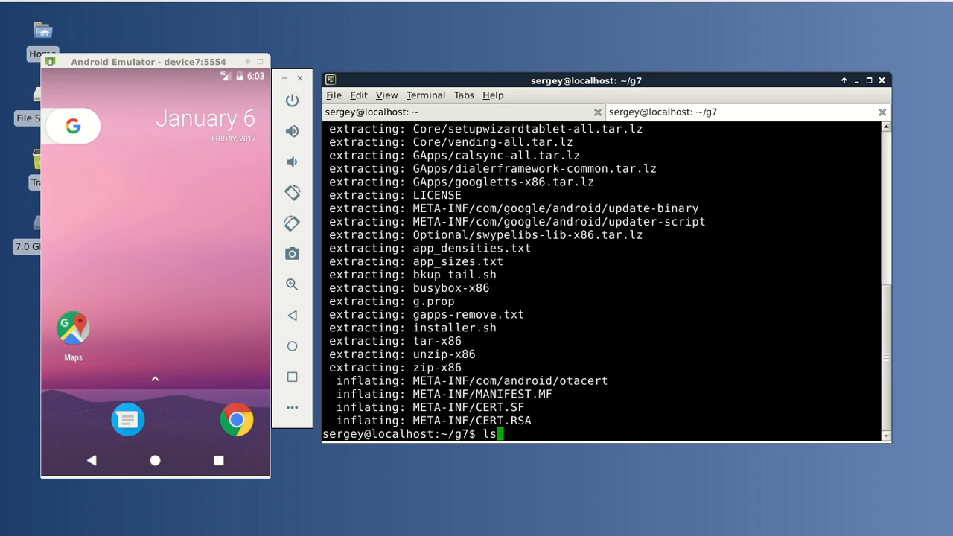
key("Return")
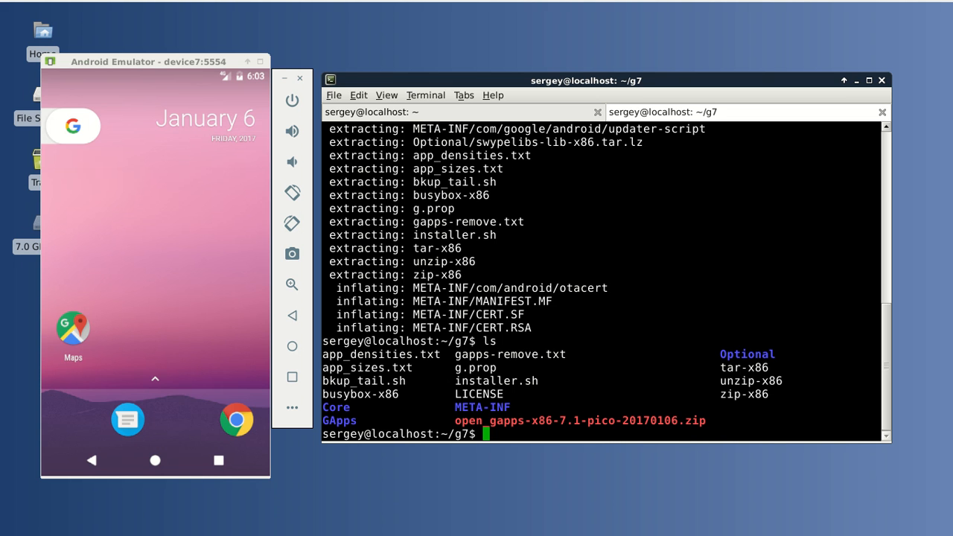
- Move into Core and extract vending-all.tar.lz with tar
type("cd Core/")
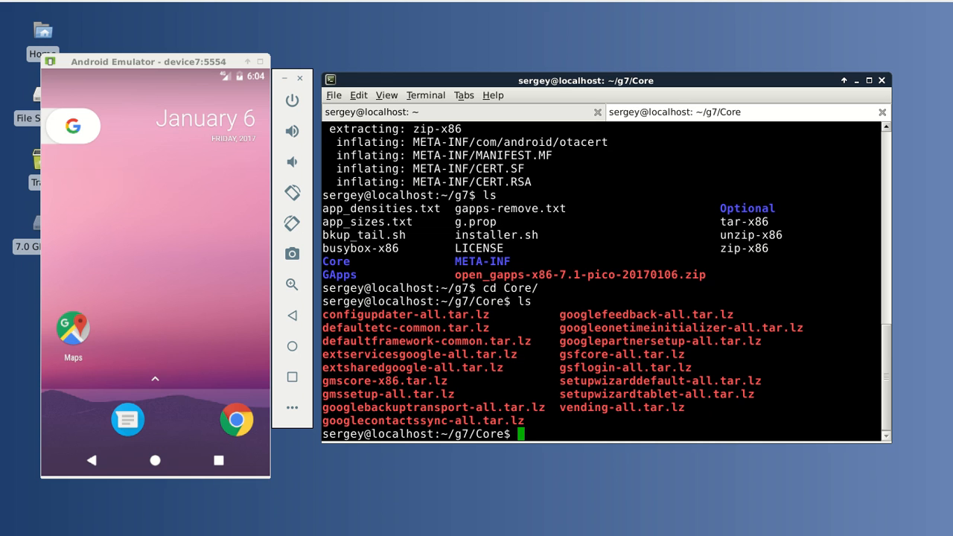
type("l")
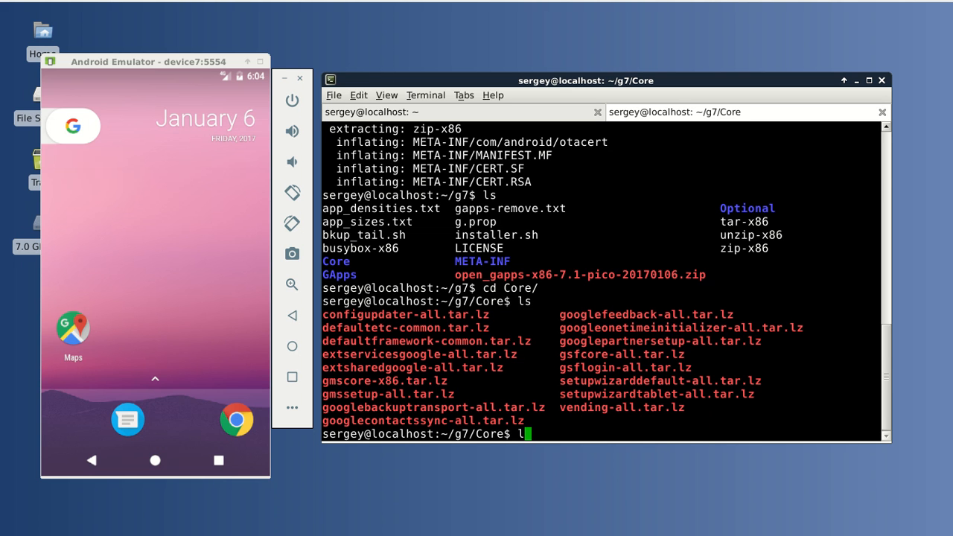
type("zip")
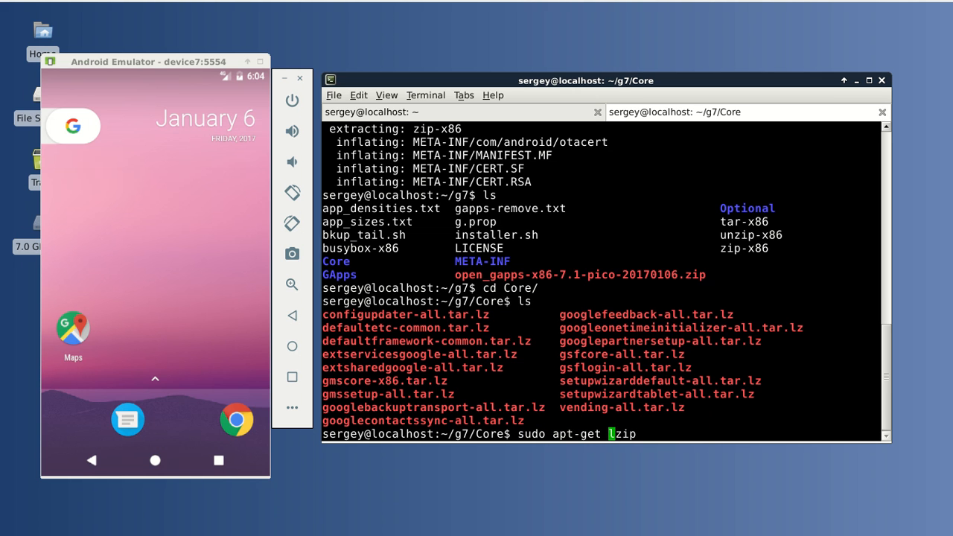
type("install")
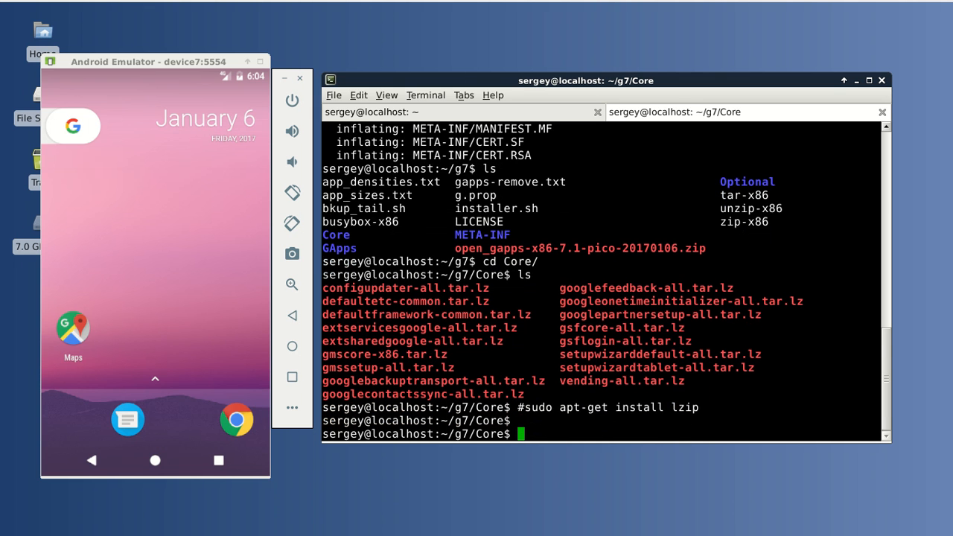
type("tar -x")
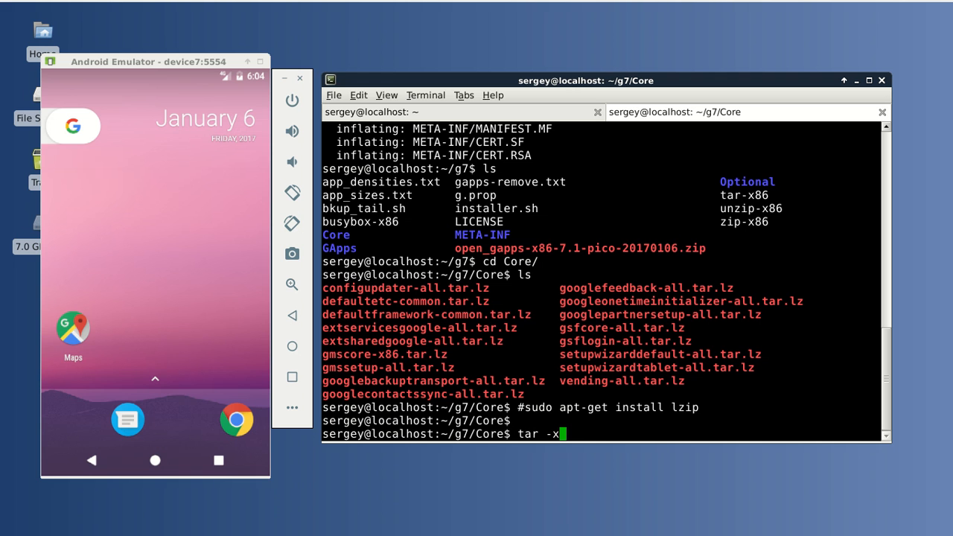
type("z")
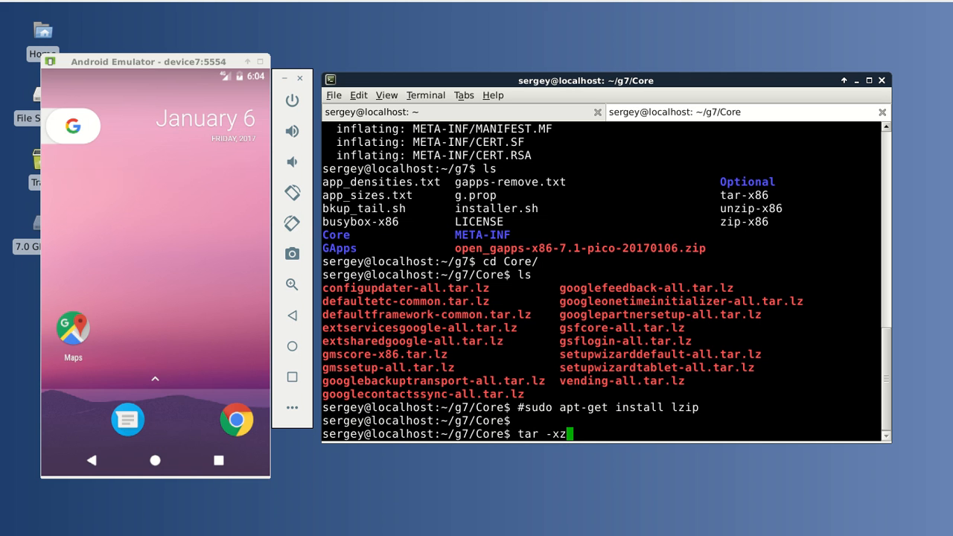
type("vf")
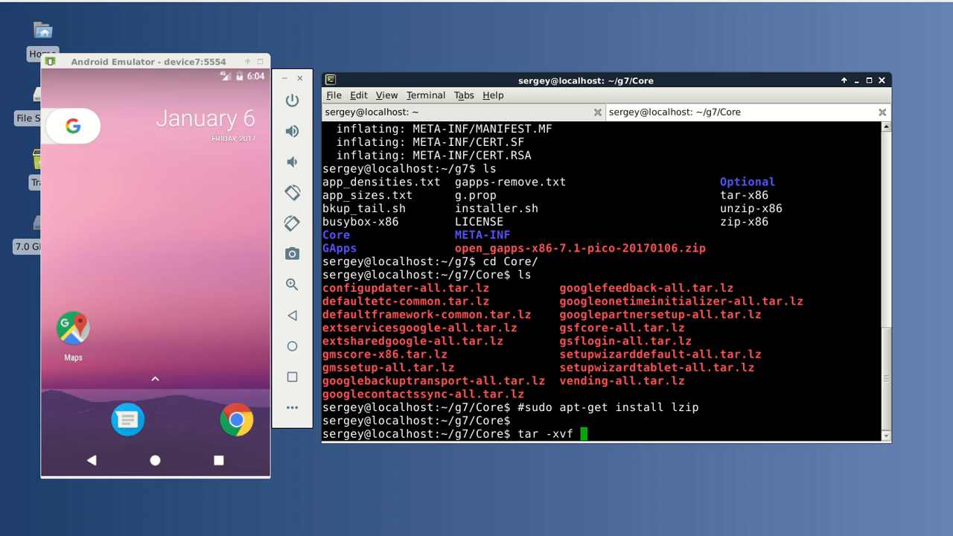
type("vending-all.tar.lz")
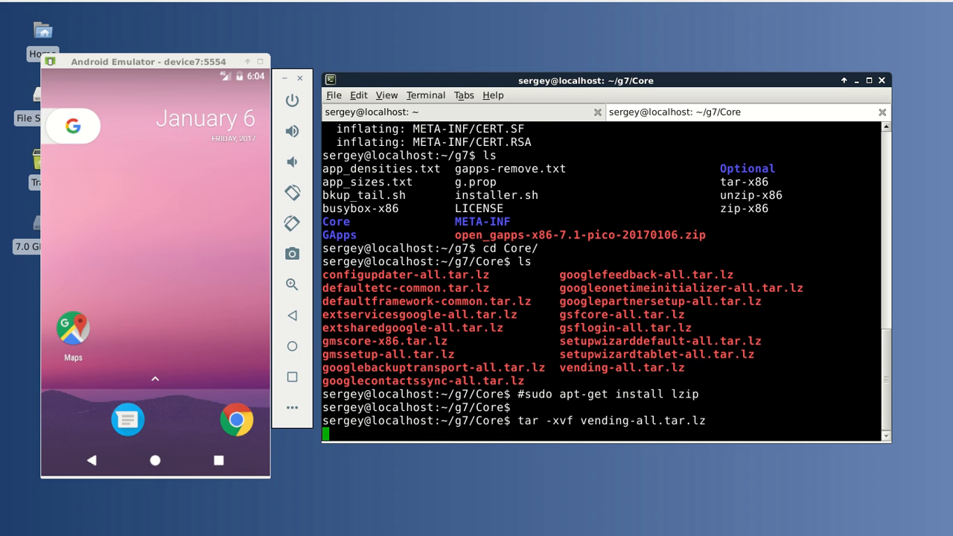
key("Return")
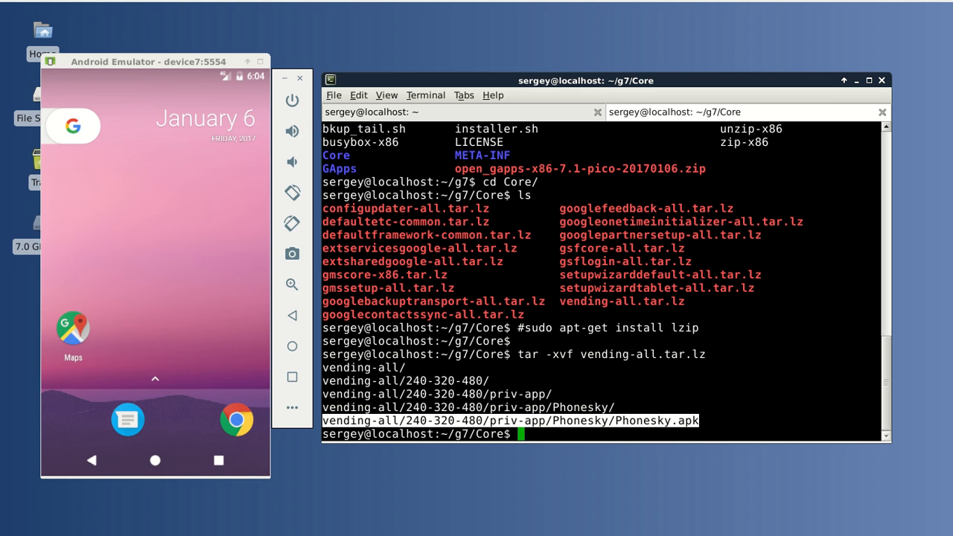
- Copy Phonesky.apk from g7/Core/vending-all's priv-app folder into home and list it
type("c")
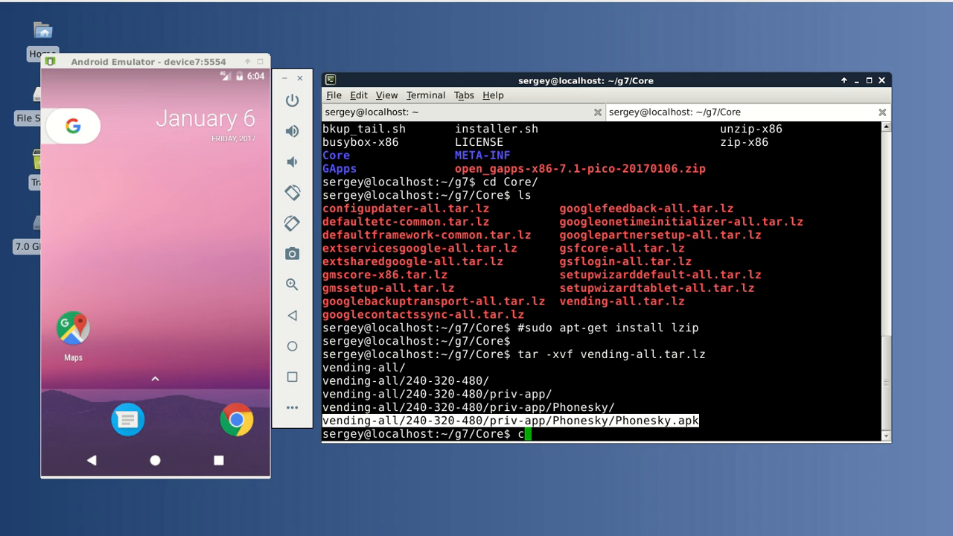
type("d")
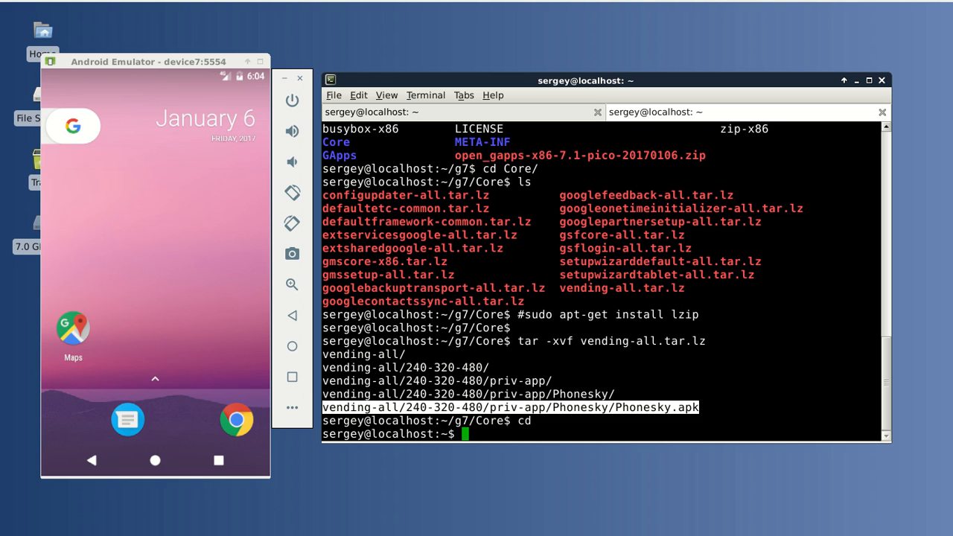
type("cp")
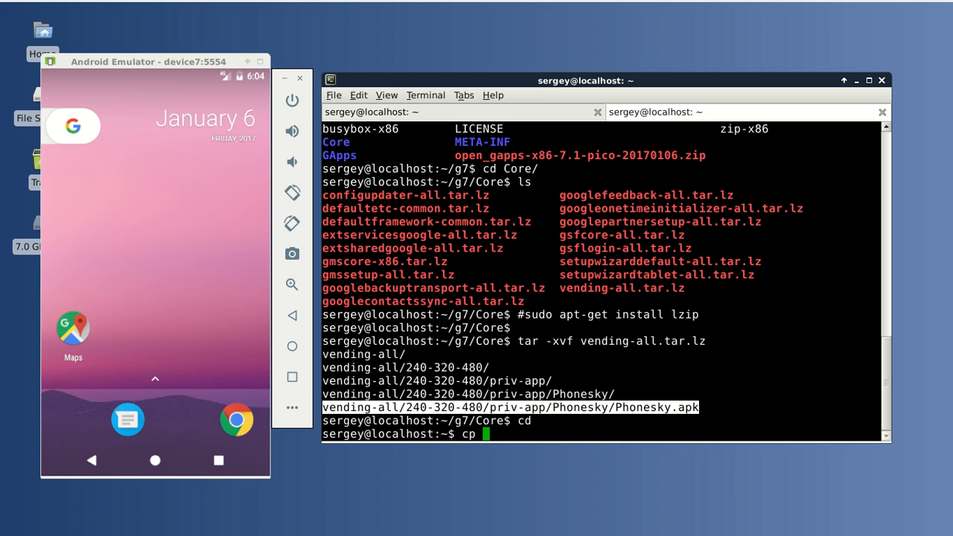
type("g7/")
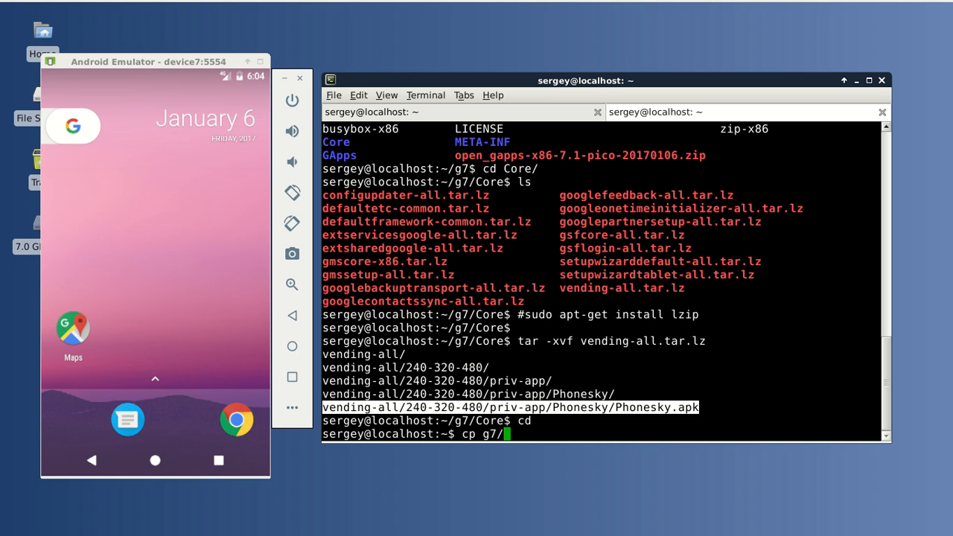
type("Core/vending-all/240-320-480/priv-app/Phonesky/Phonesky.apk")
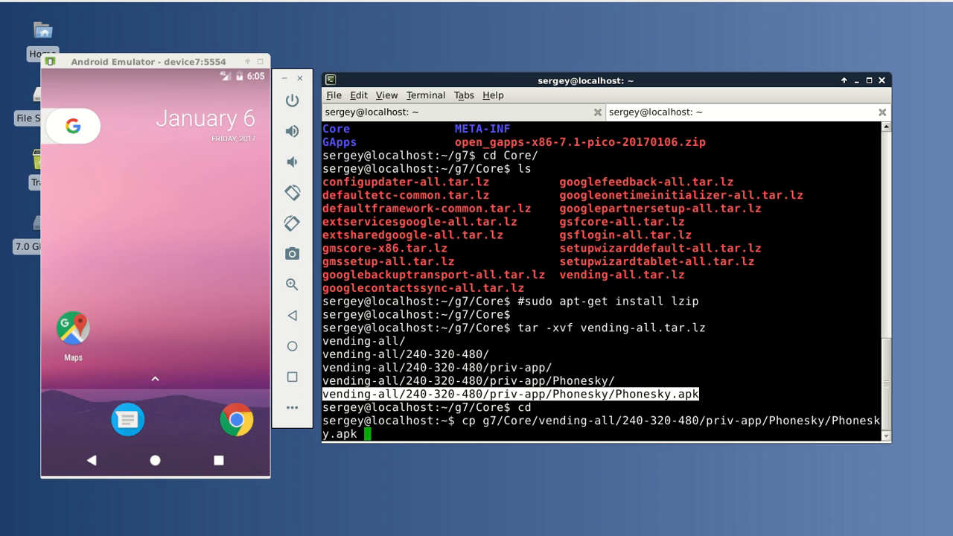
type("./")
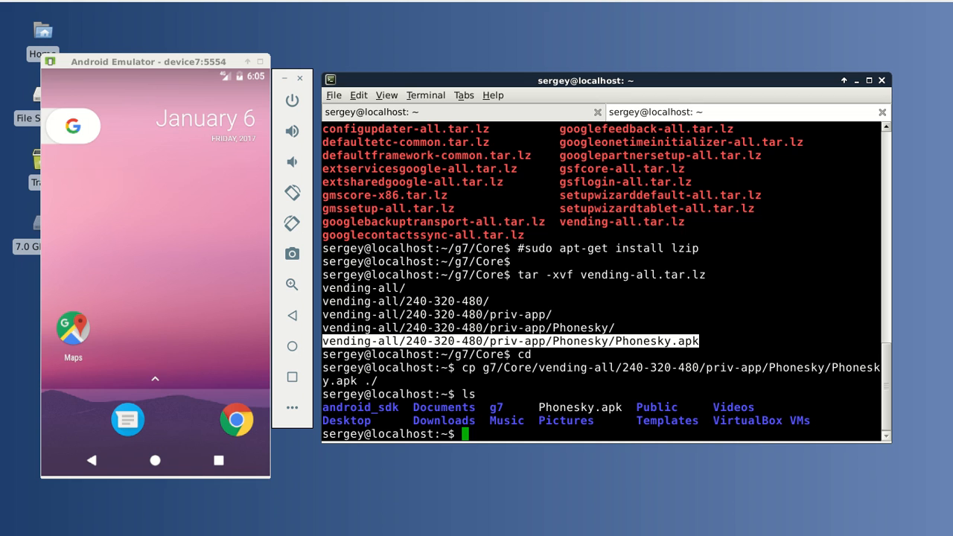
type("cd")
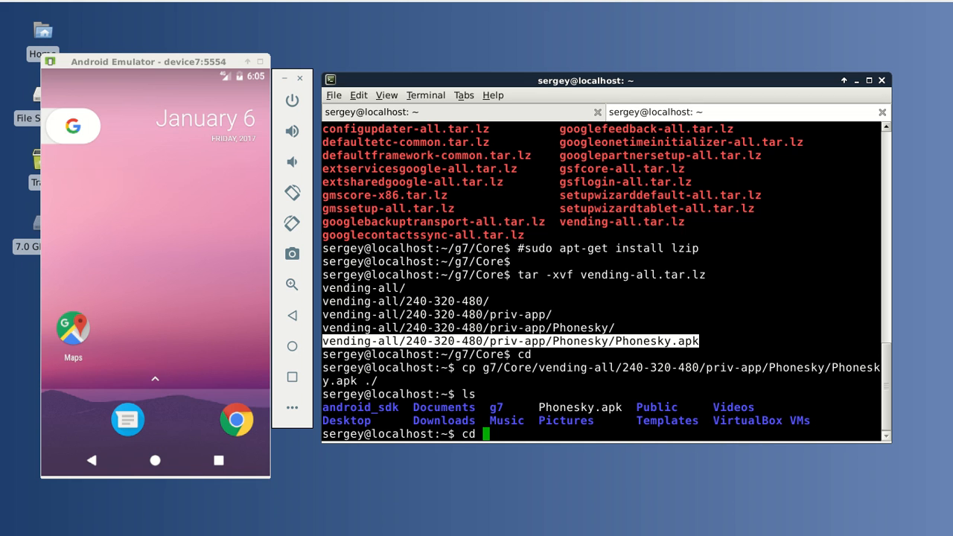
- Move into android_sdk/platform-tools and start './adb shell' on the emulator
type("cd android_sdk/")
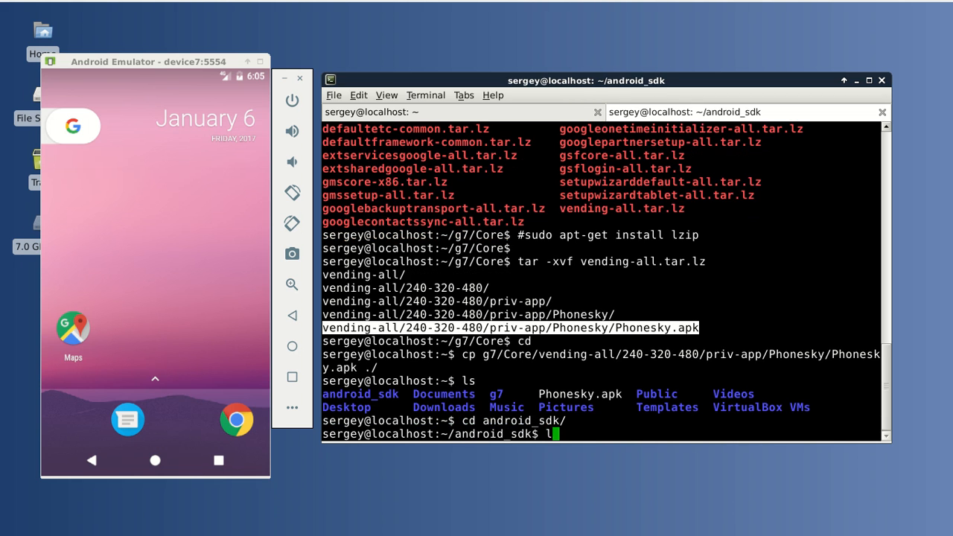
key("Return")
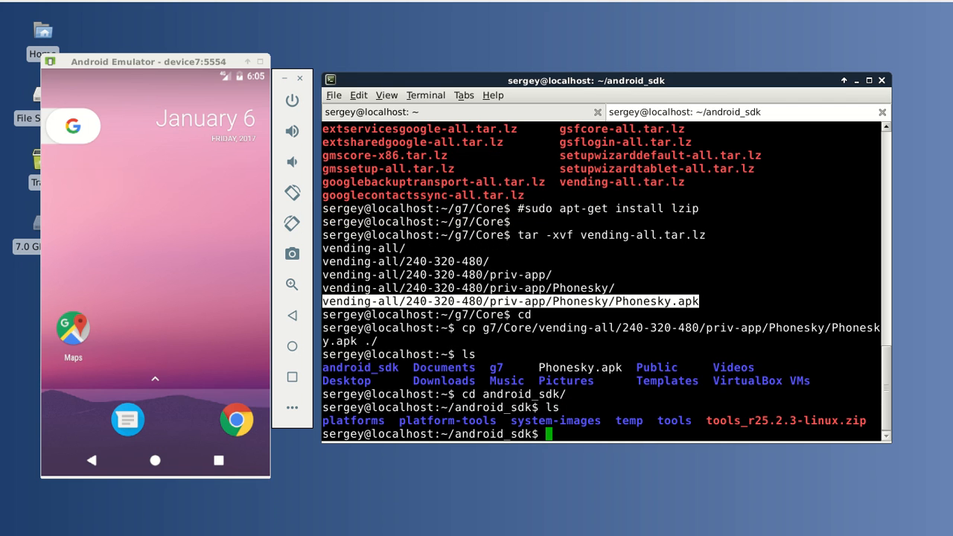
type("cd")
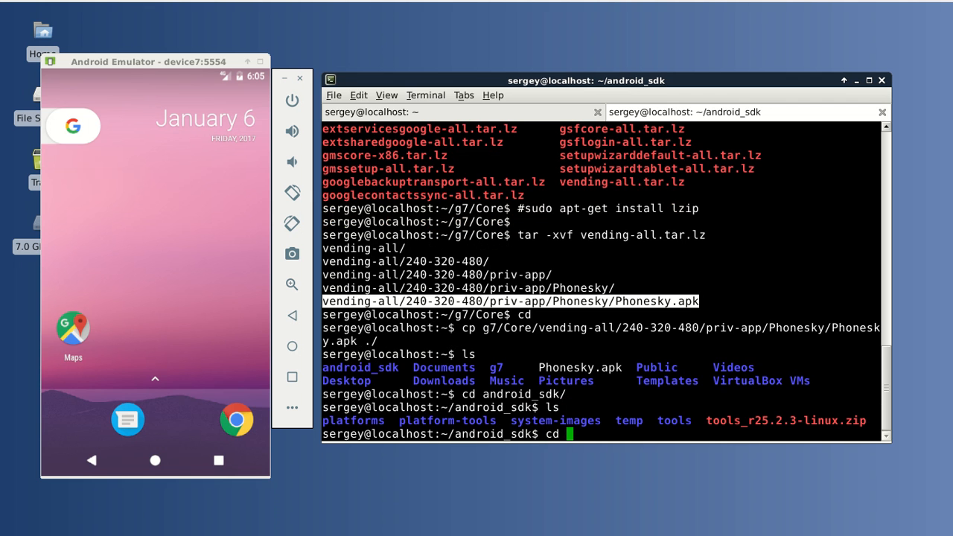
type("p")
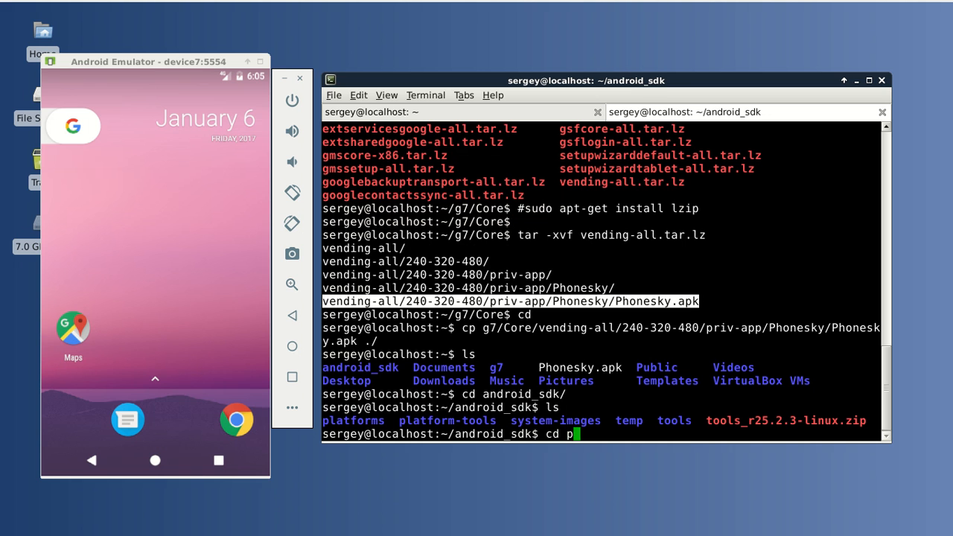
type("latform-tools/")
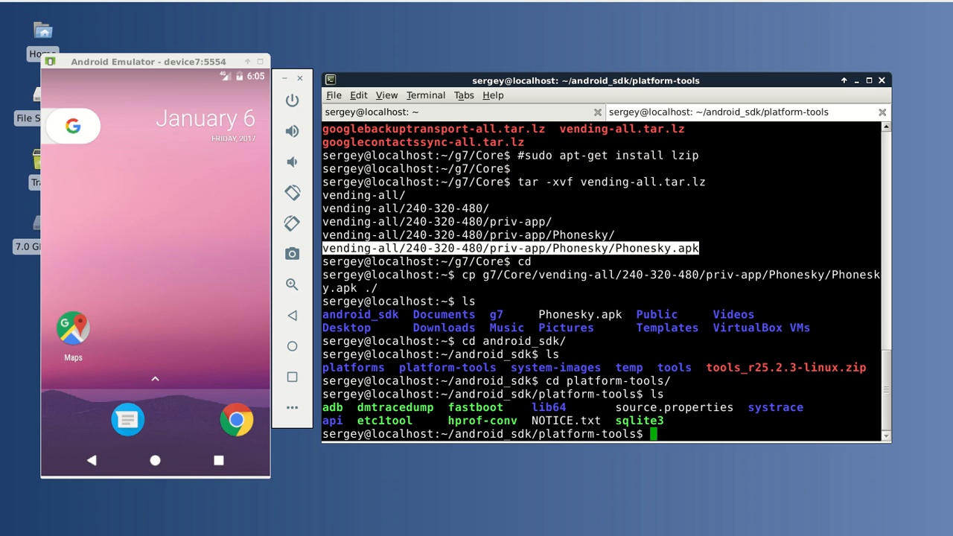
type("./adb she")
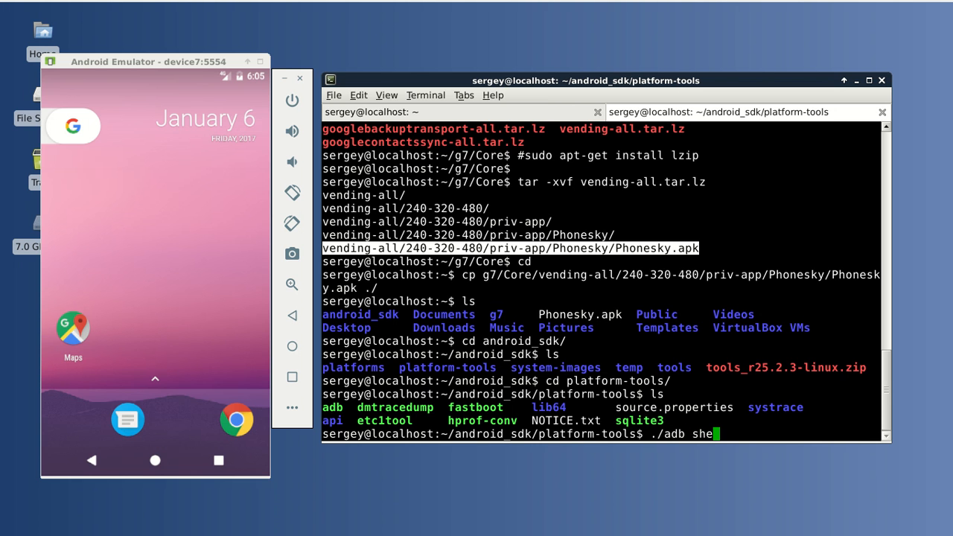
type("ll")
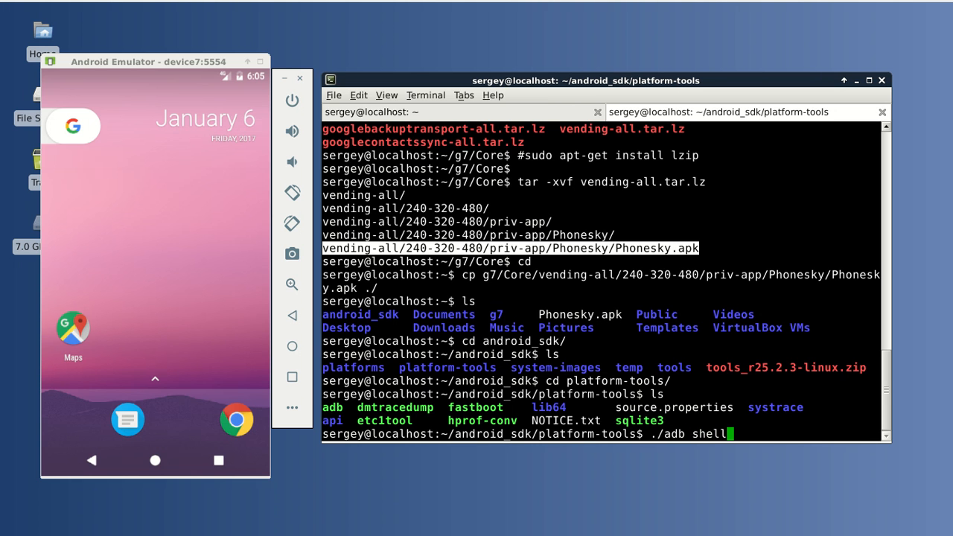
key("Return")
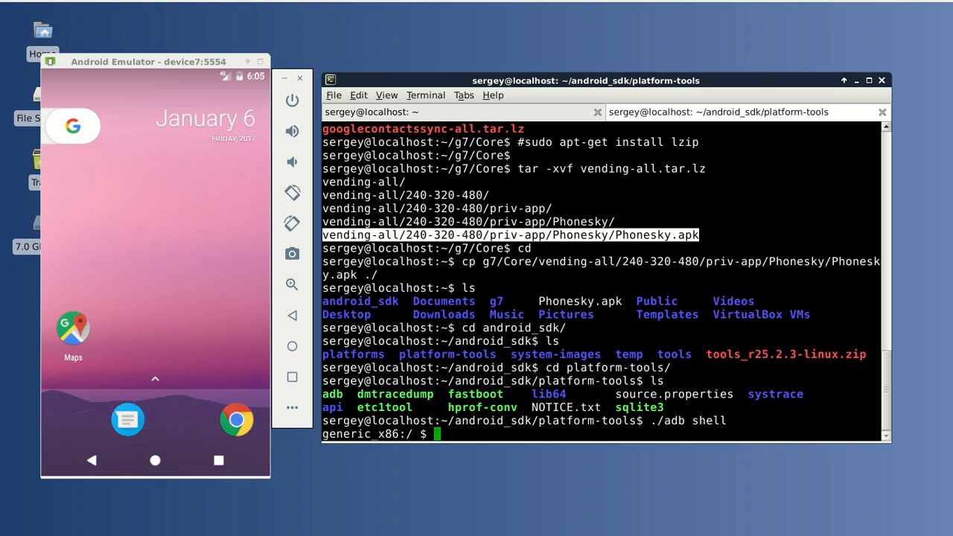
- Switch to root with su and run 'cat /proc/mounts | grep system' to check /system
type("s")
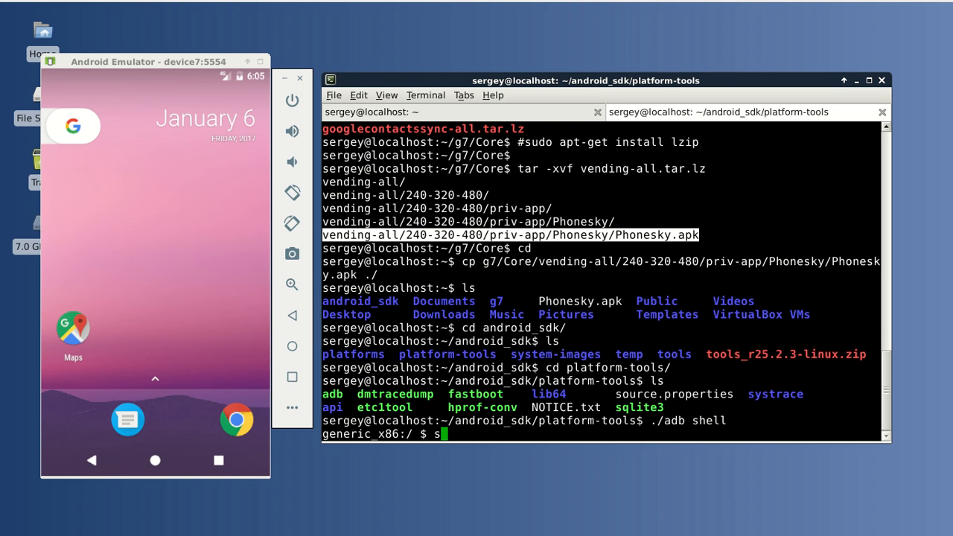
key("Return")
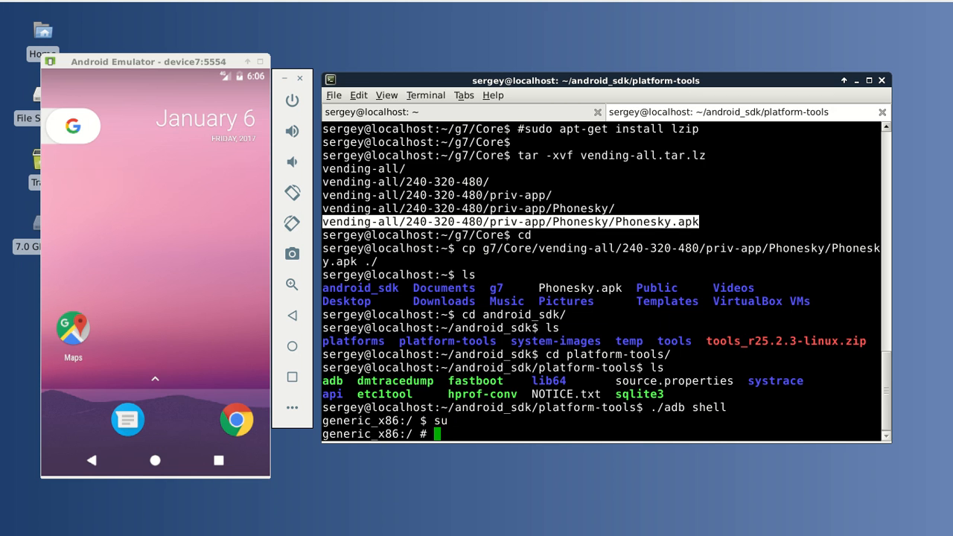
type("ca")
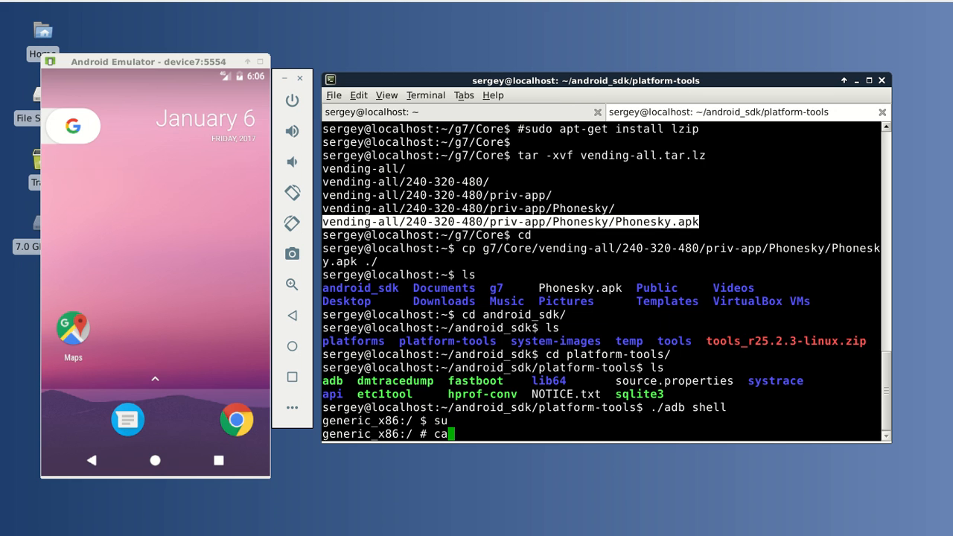
type("t")
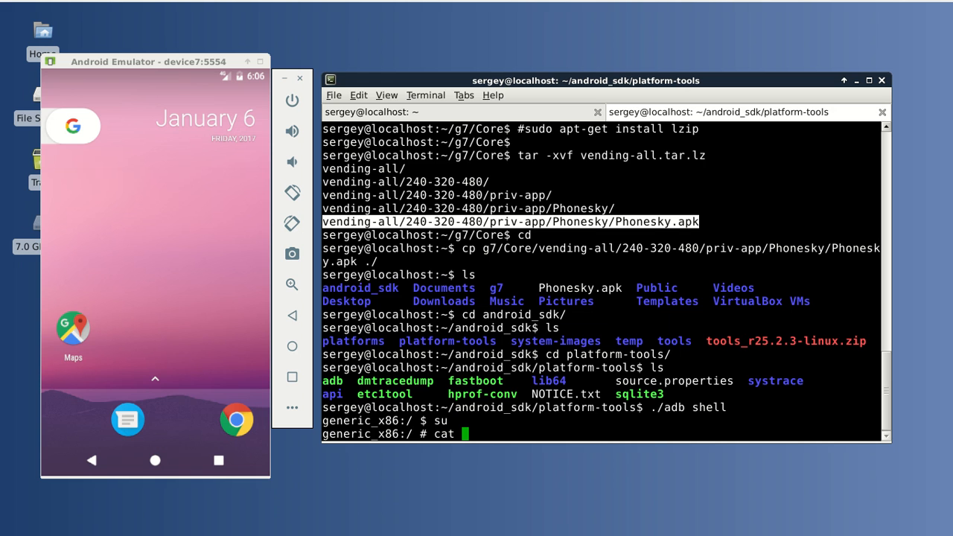
type("/")
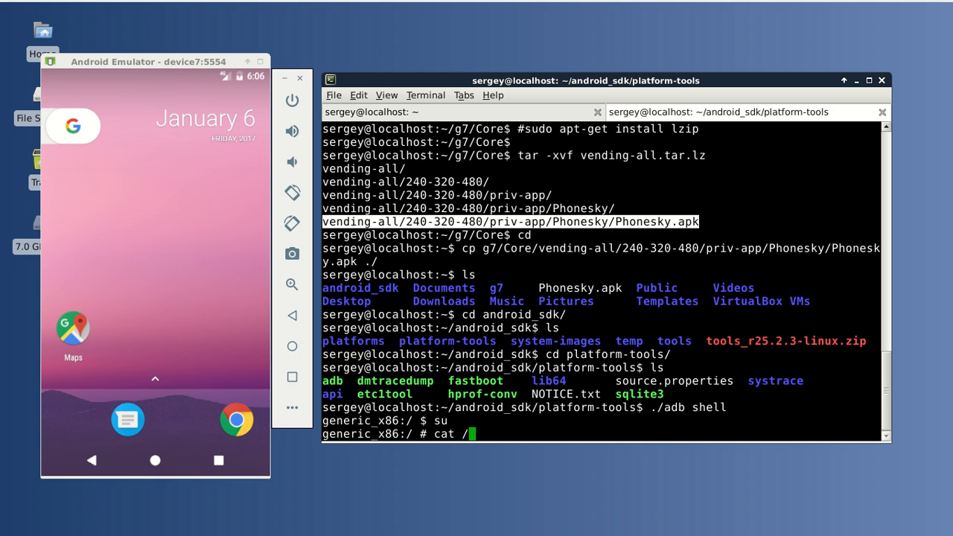
type("proc")
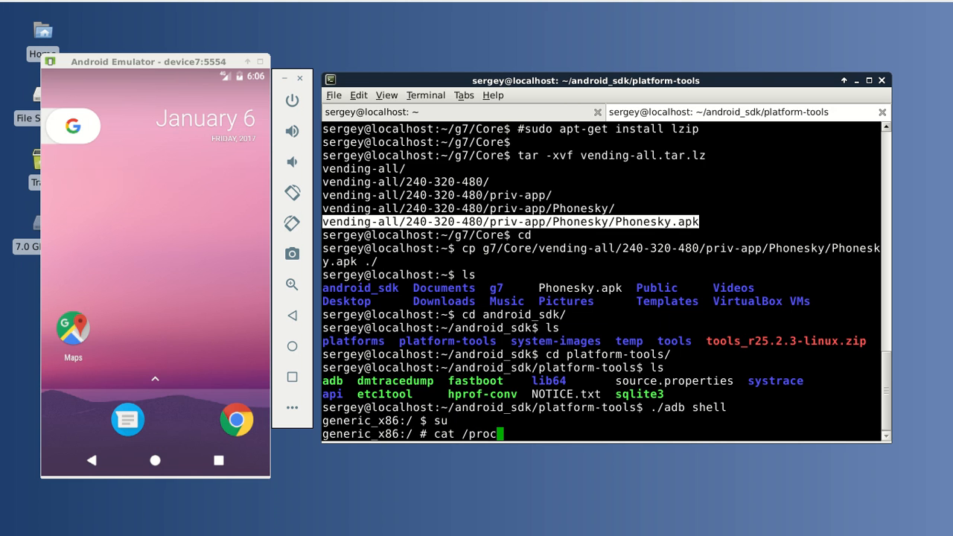
type("/mounts")
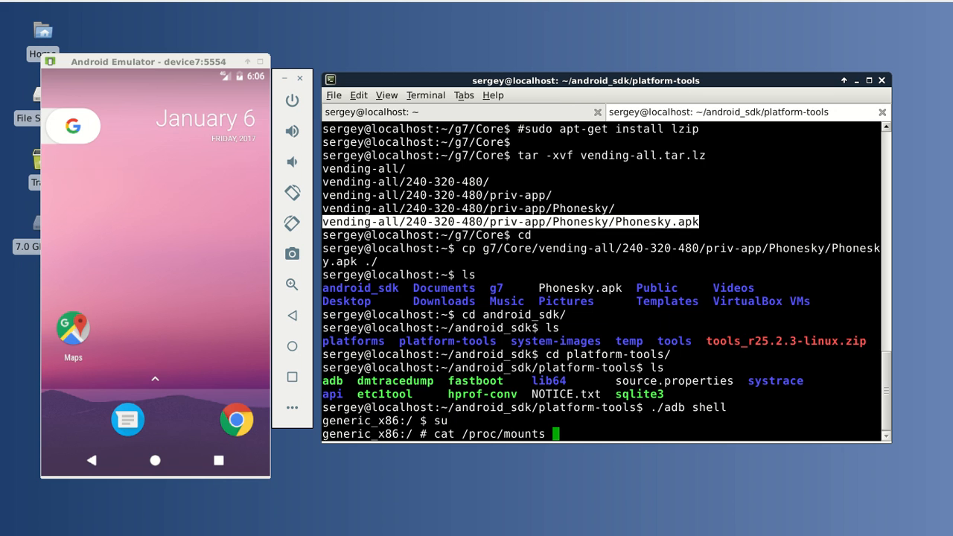
type("|")
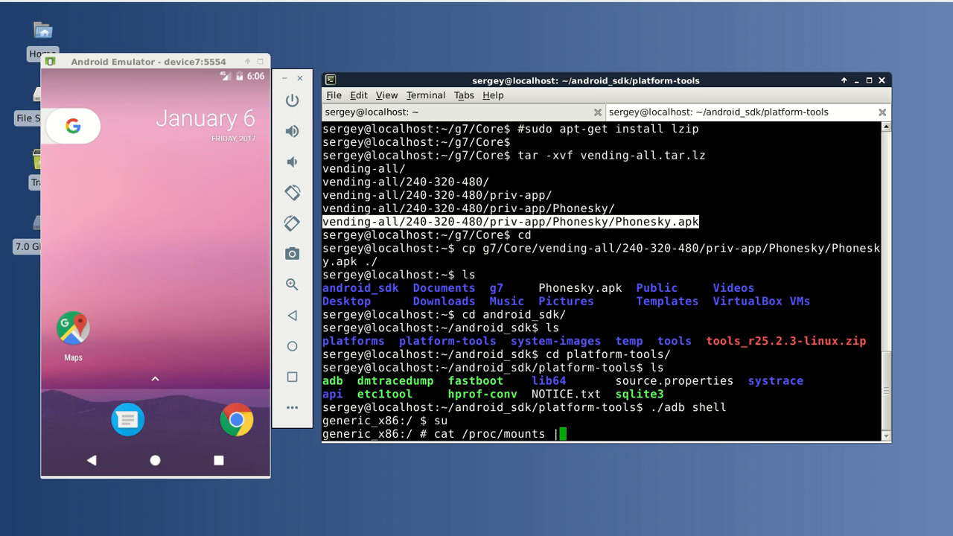
type("grep")
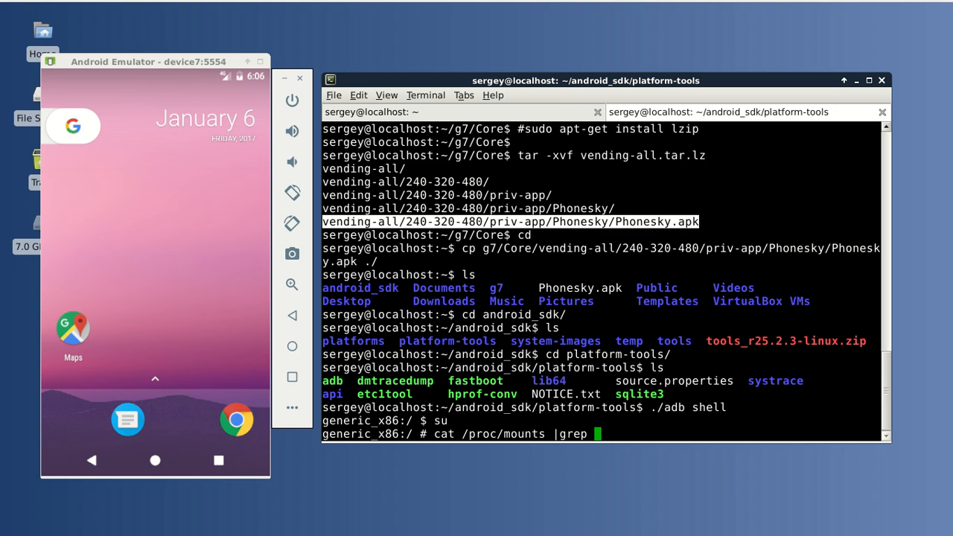
type("system")
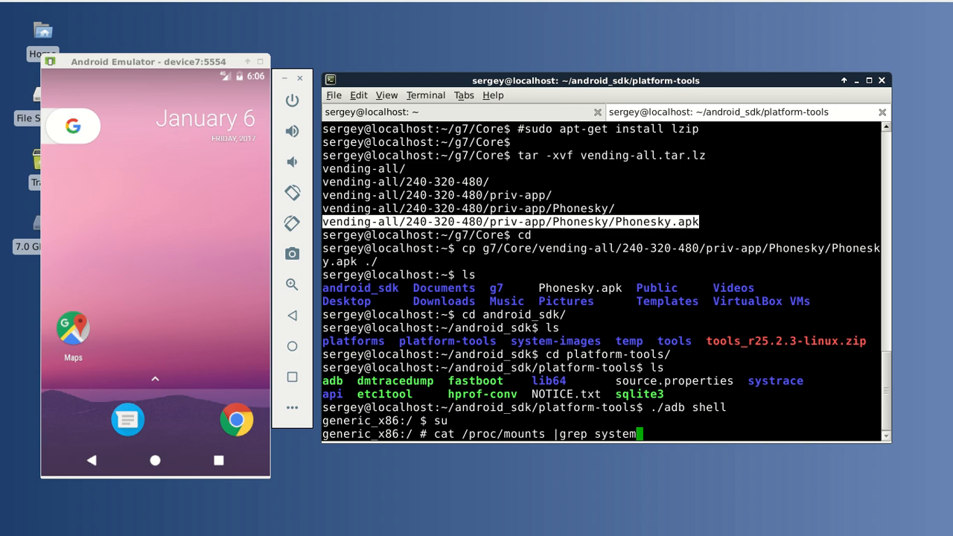
key("Return")
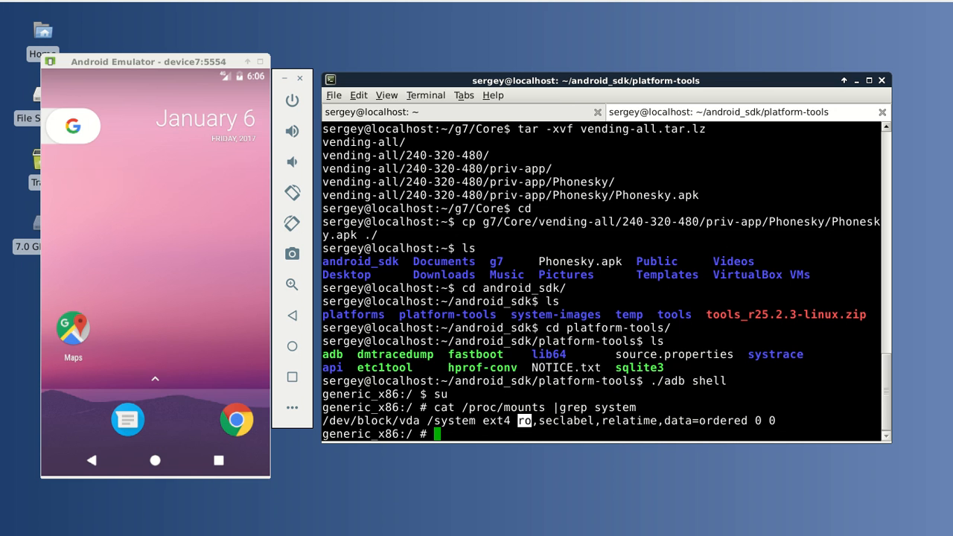
- Remount /system read-write with 'mount -o rw,remount /dev/block/vda /system'
type("mount")
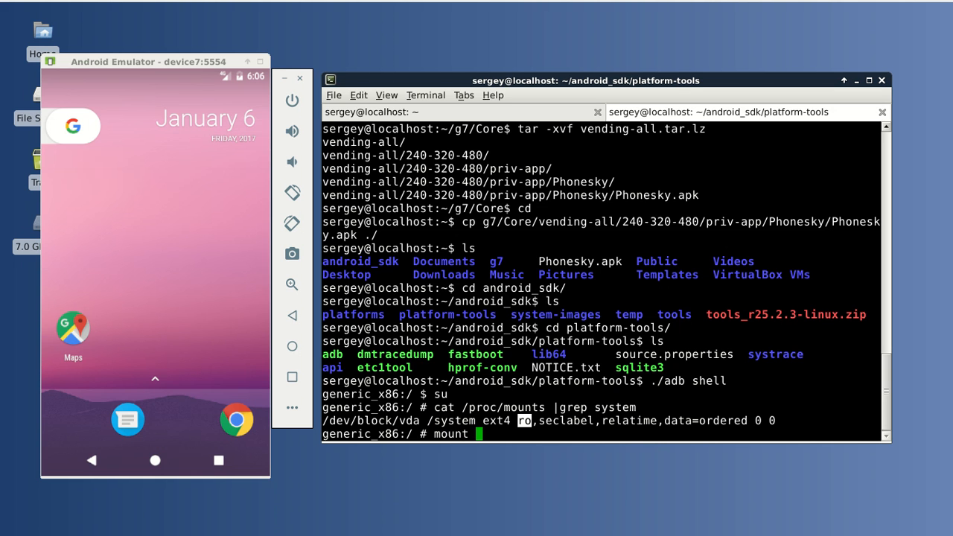
type("-o")
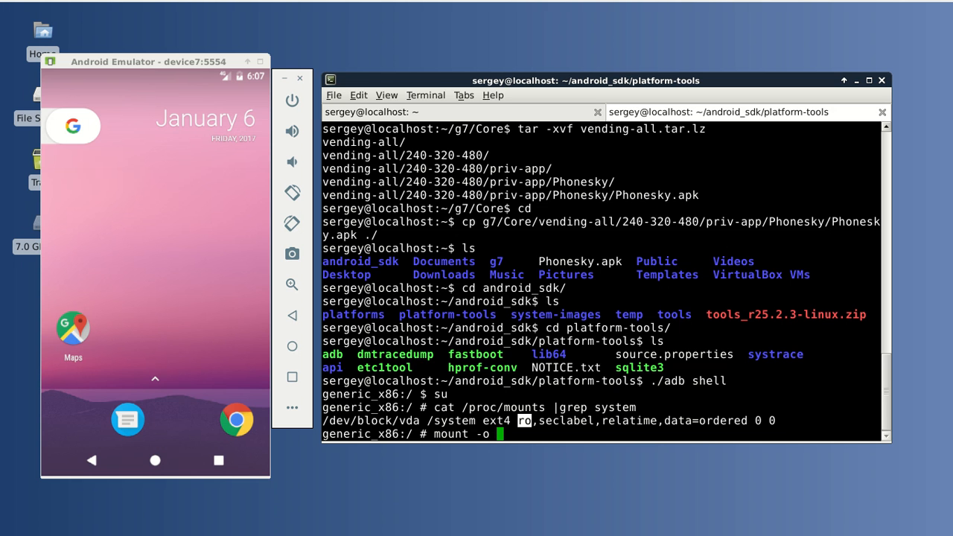
type("rw,")
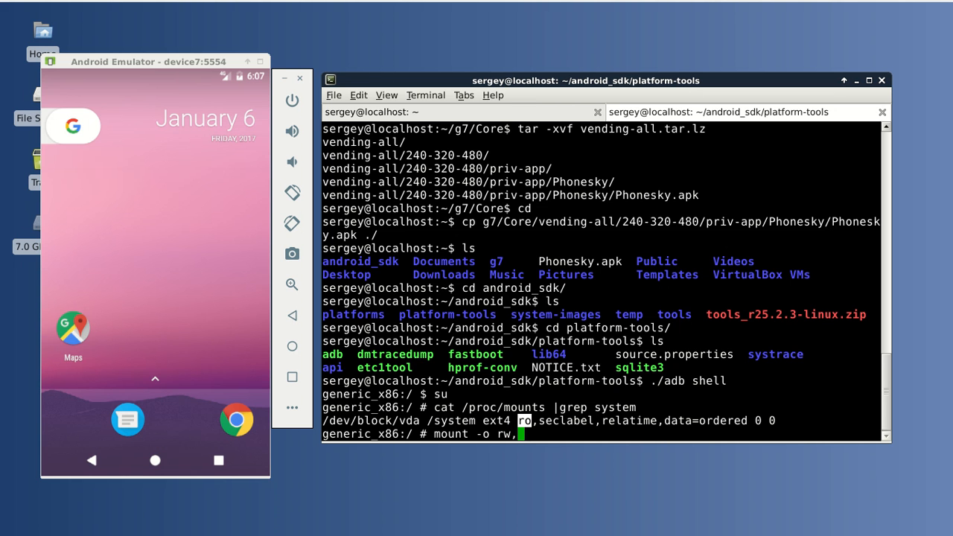
type("remount")
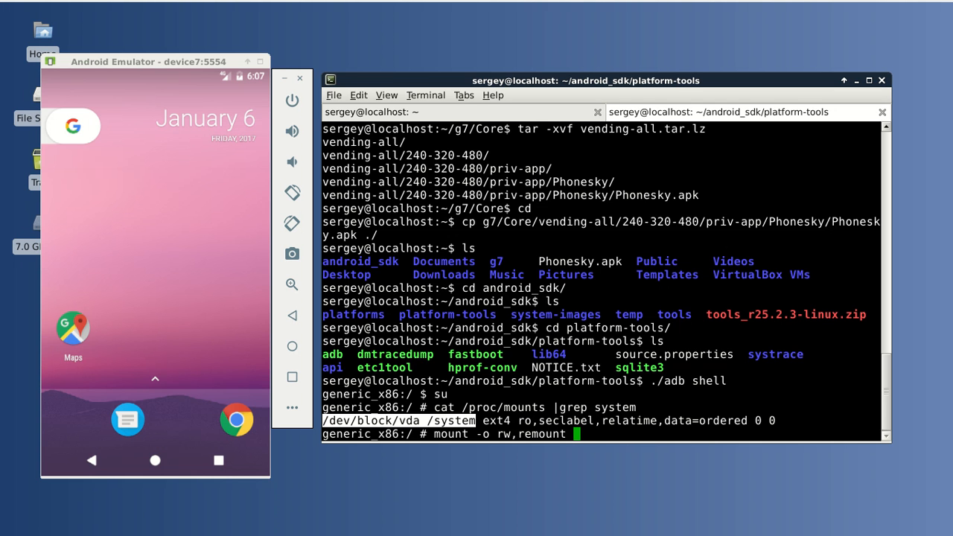
type("/dev/block/vda /system")
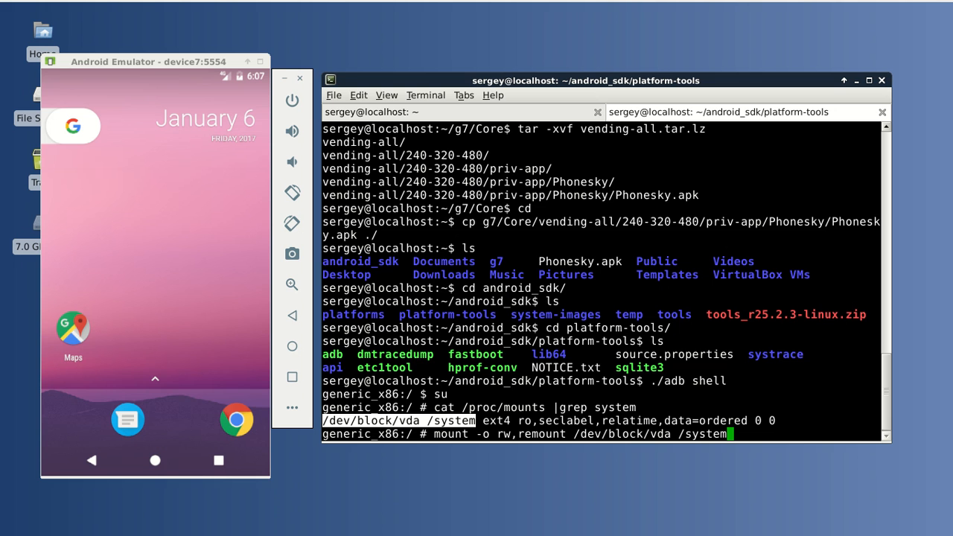
key("Return")
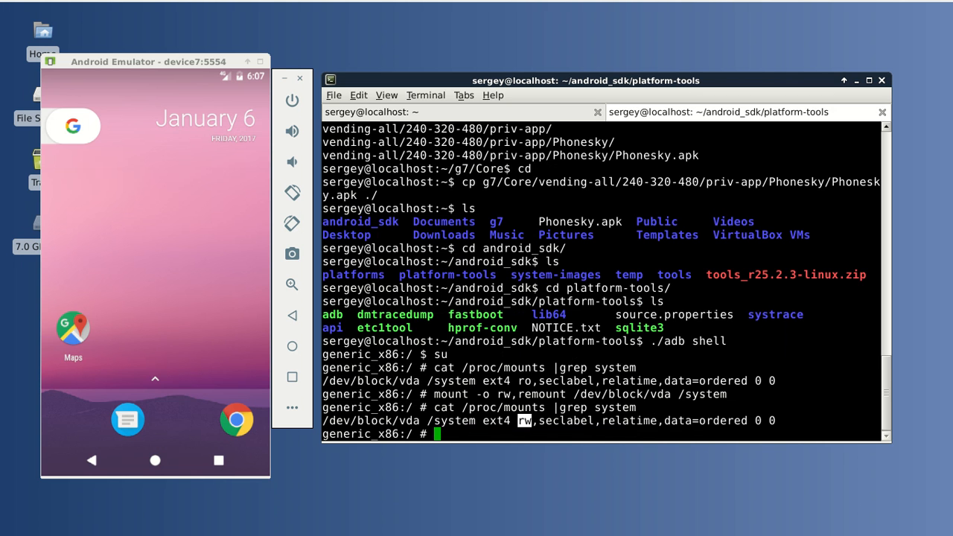
- List /system/priv-app and select the PrebuiltGmsCore entry
type("l")
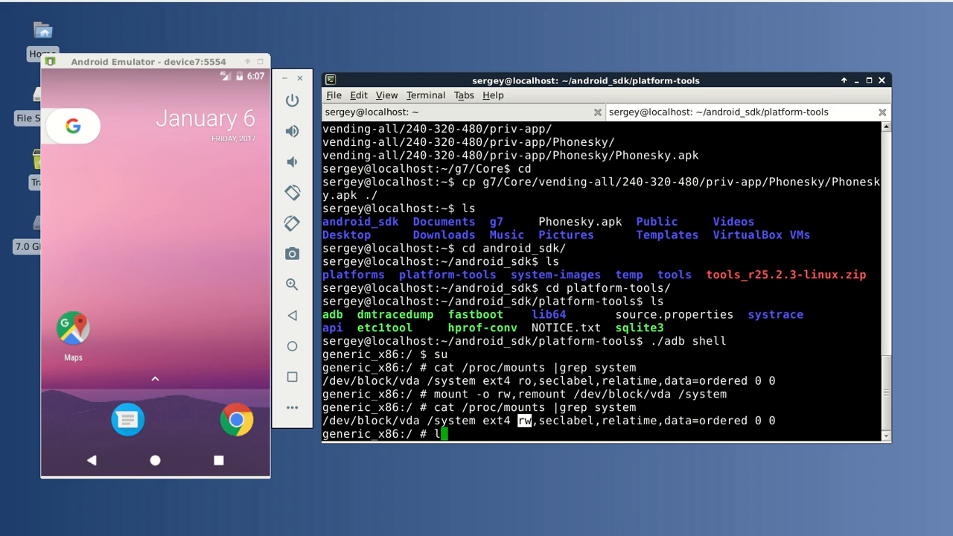
type("s /system/priv-app/")
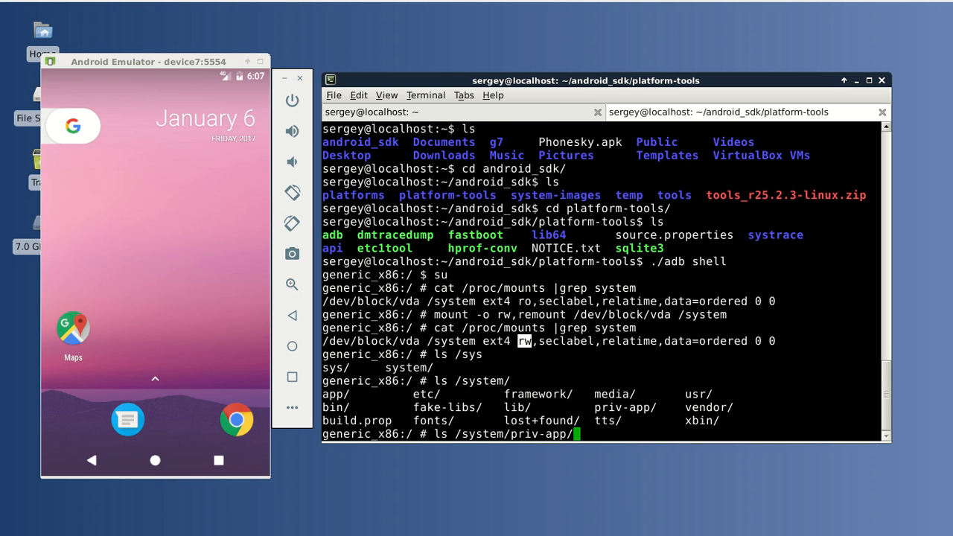
key("Return")
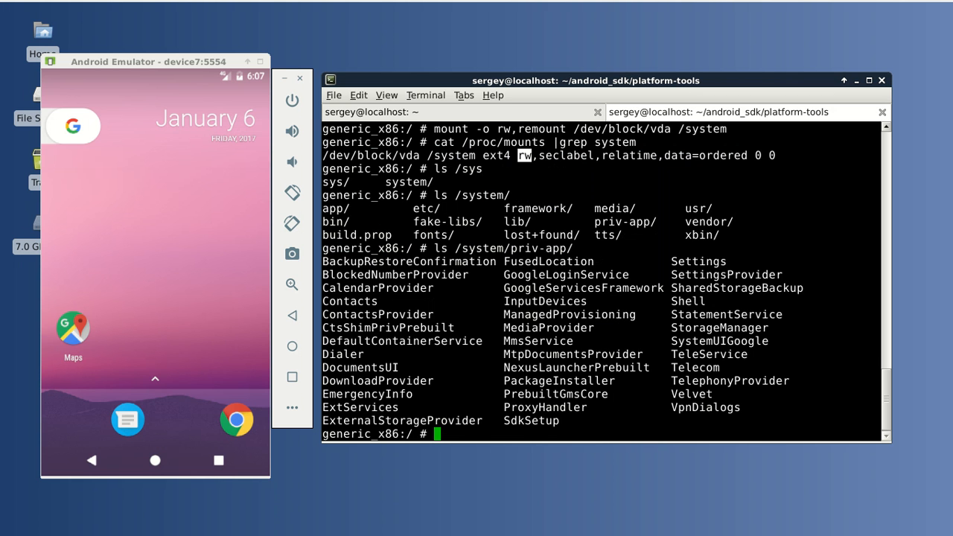
double_click(565, 275)
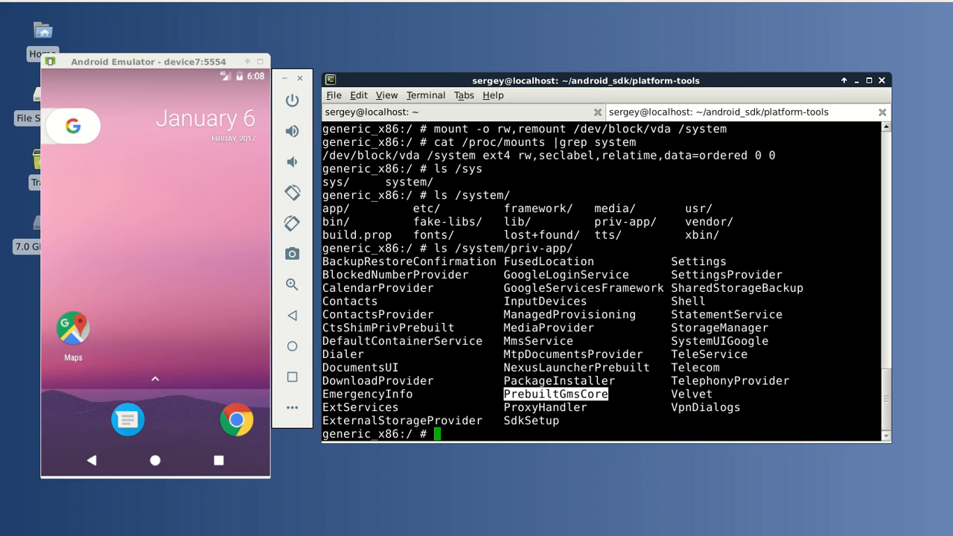
- Exit the emulator's root shell back to the computer and list the current folder
key("ctrl+d")
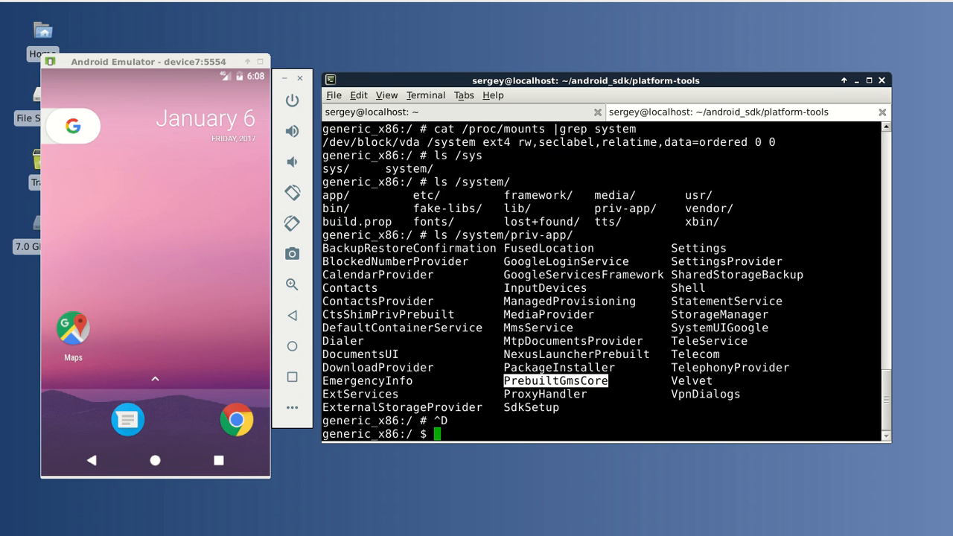
key("Return")
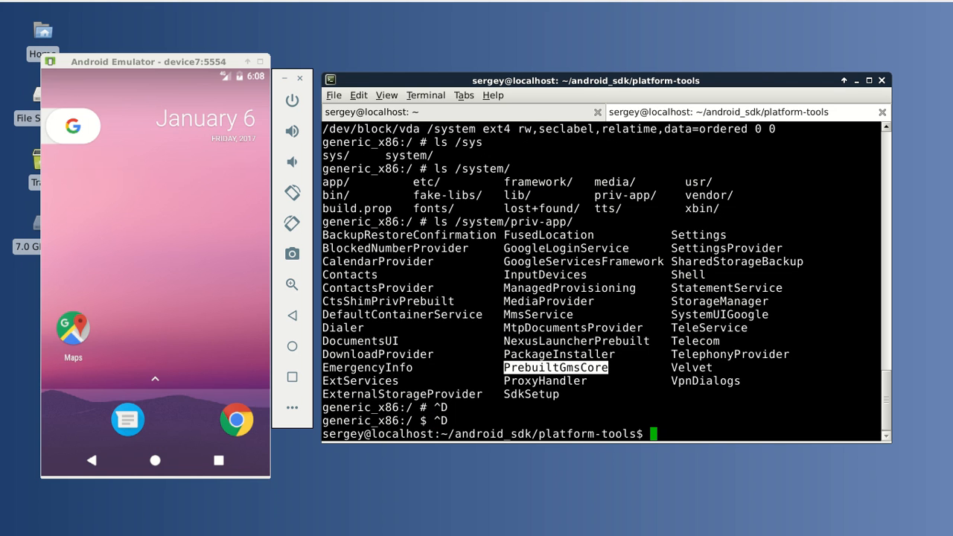
type("ls")
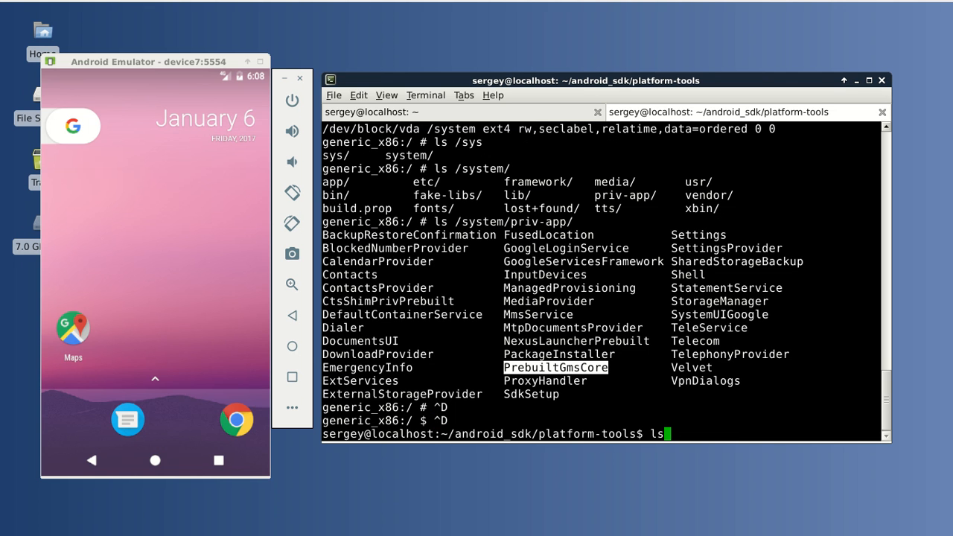
- Try pushing ~/Phonesky.apk to /system/priv-app/ with adb, which fails with permission denied
type("./adb s")
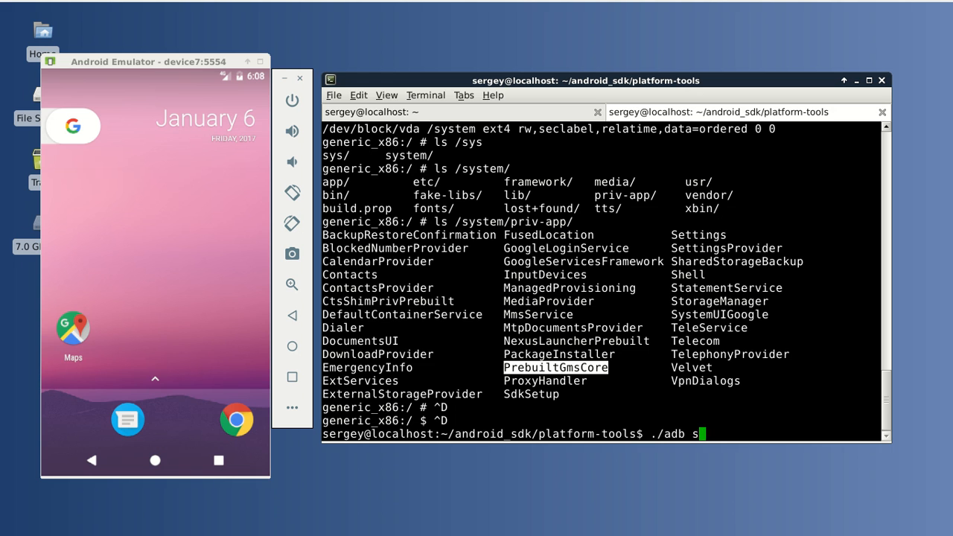
key("BackSpace")
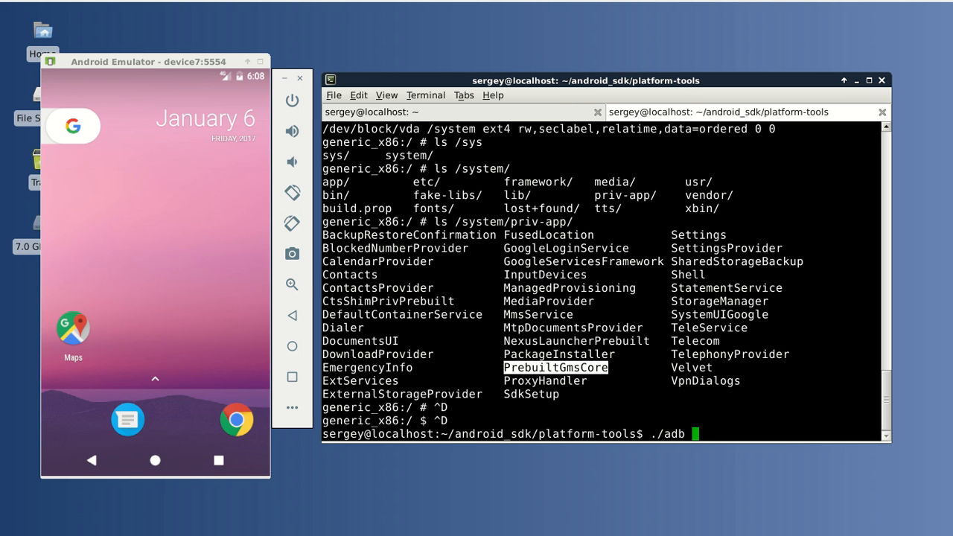
type("push")
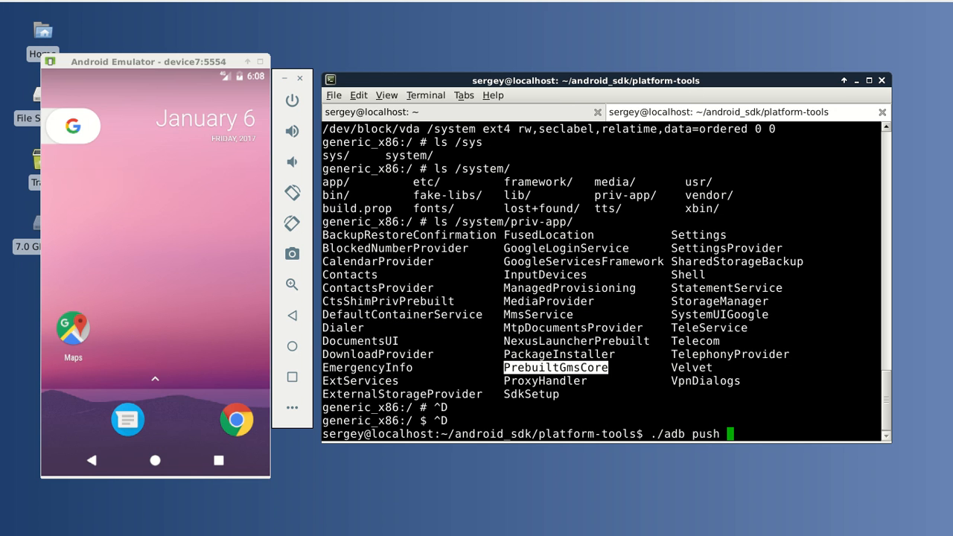
type("~")
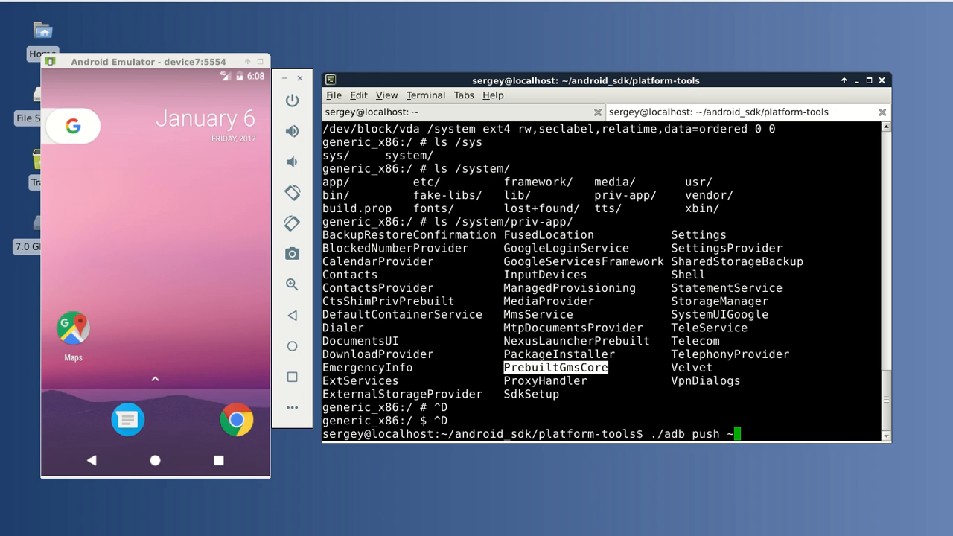
type("/")
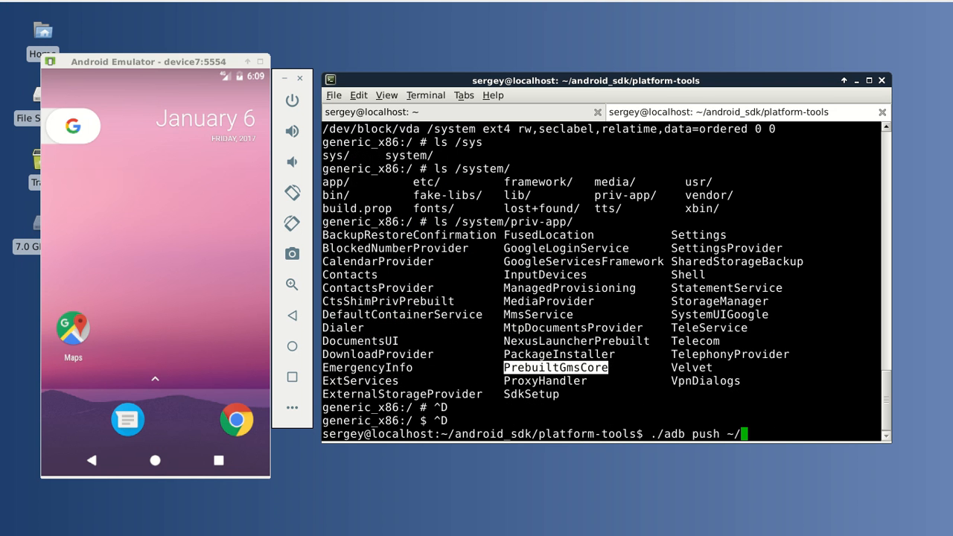
type("Phonesky.apk")
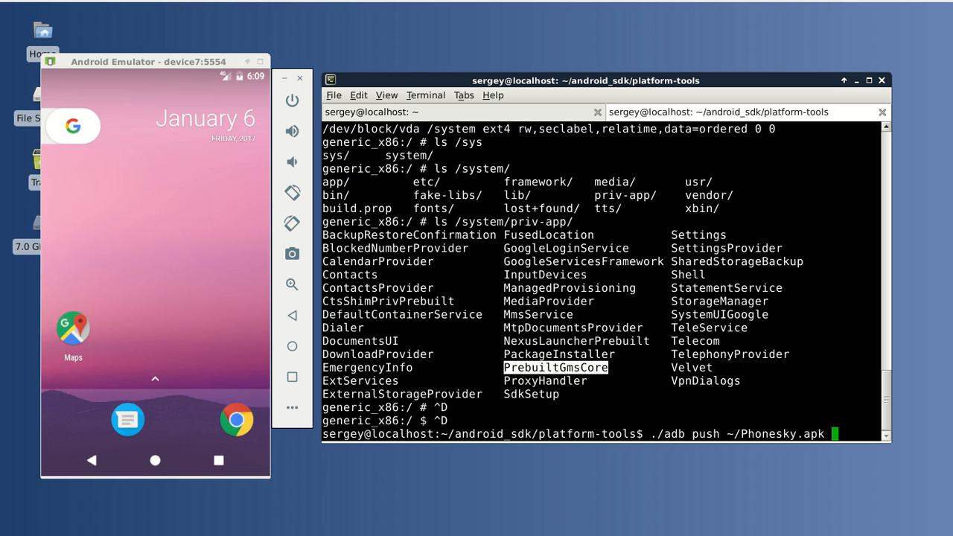
type("/")
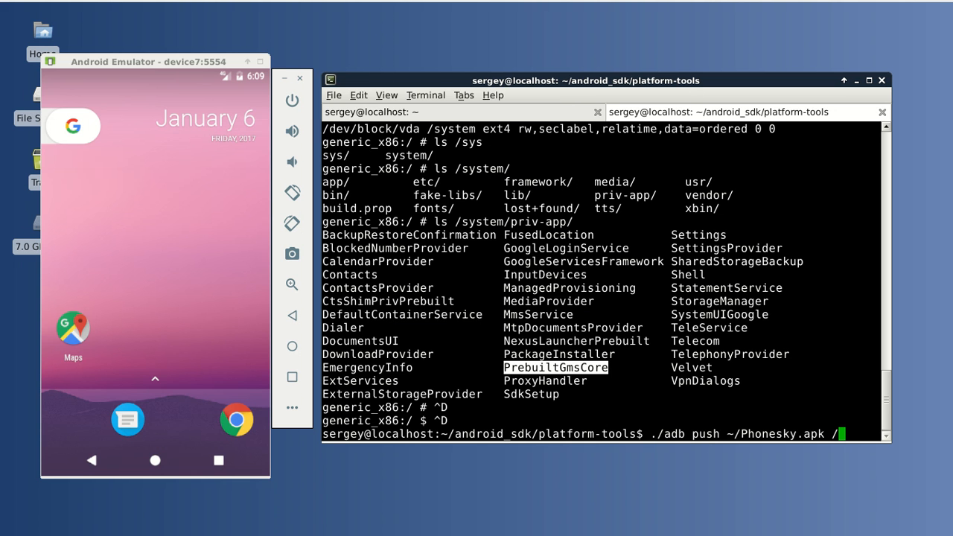
type("system")
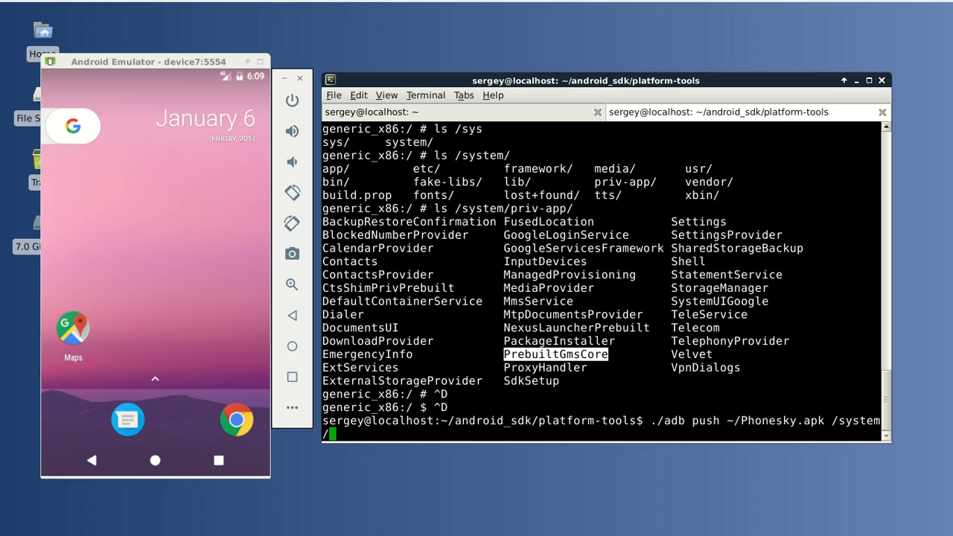
type("/priv-app/")
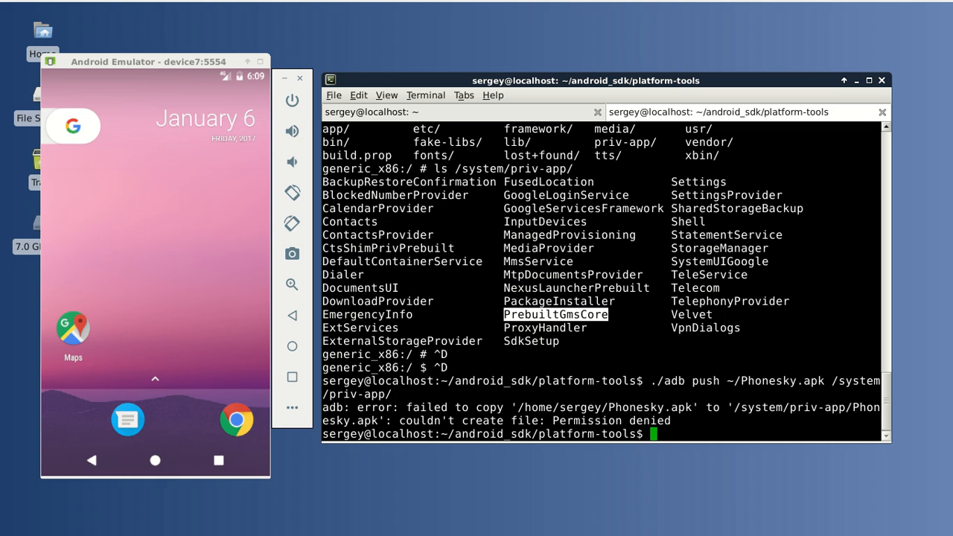
type("./")
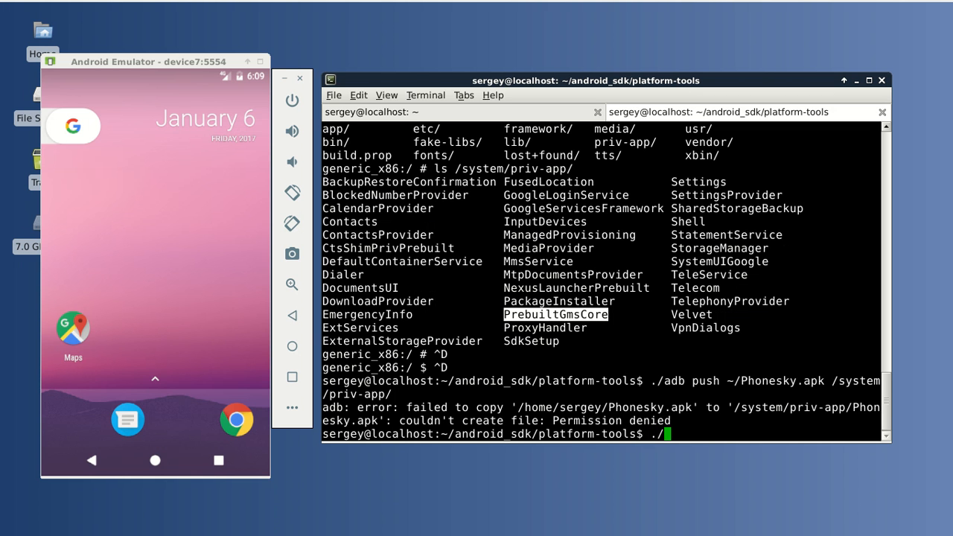
type("a")
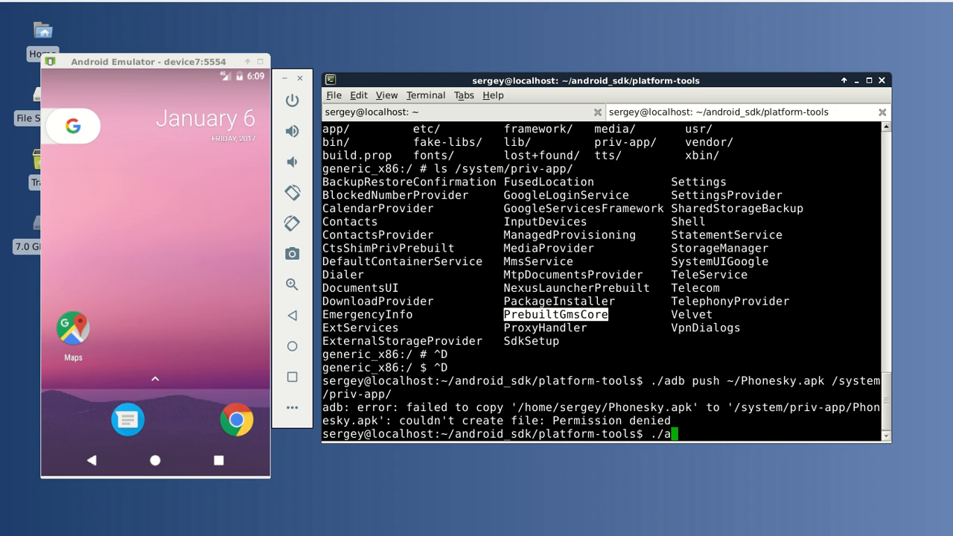
type("db")
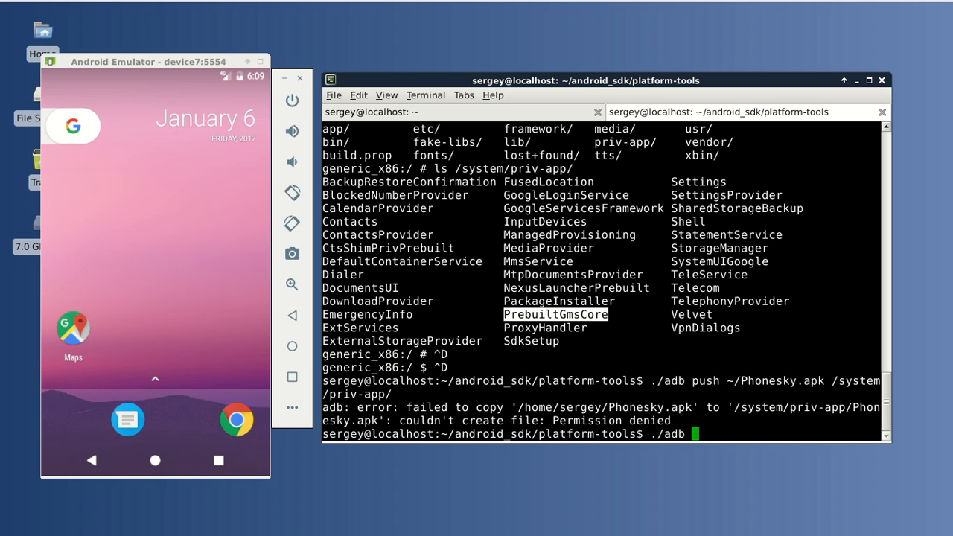
- Restart adb with root rights using ./adb root
type("root")
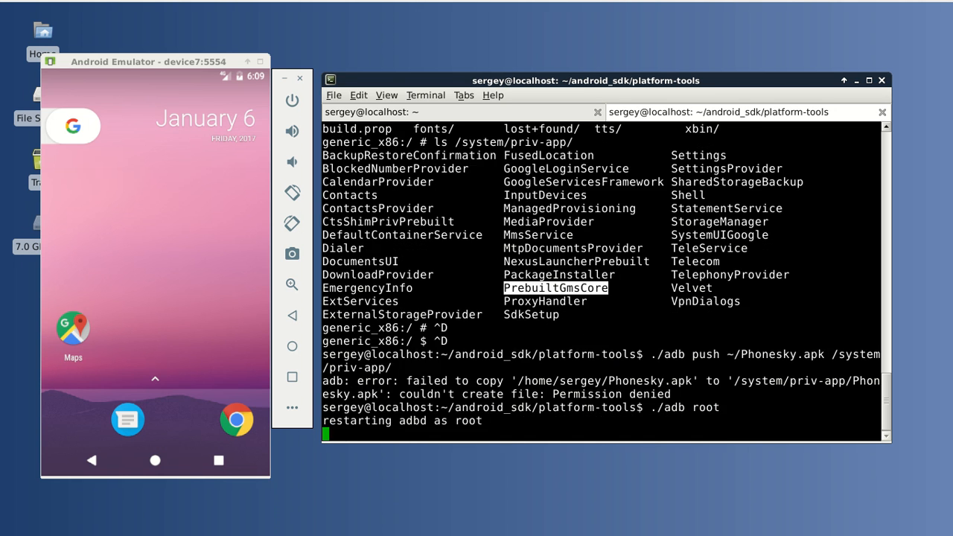
key("Return")
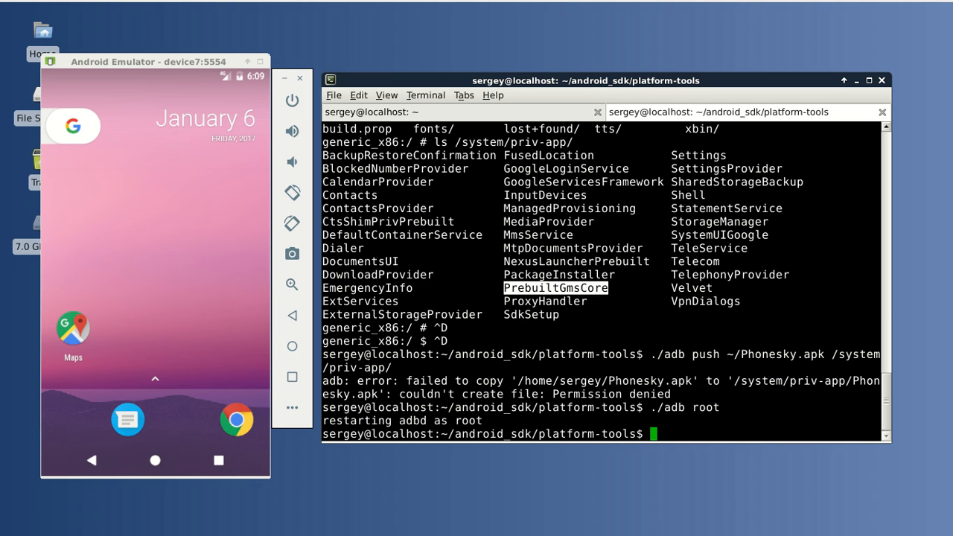
type("./adb root")
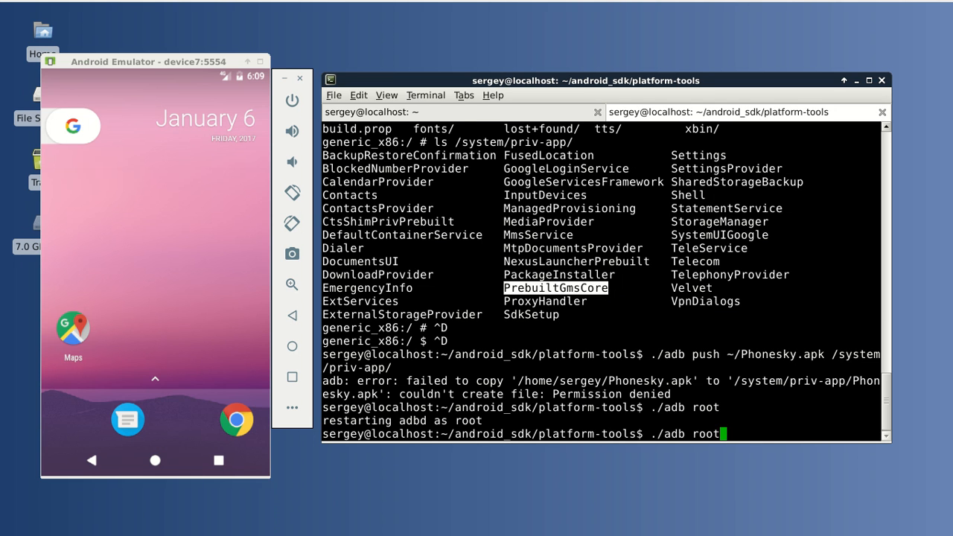
- Push ~/Phonesky.apk into /system/priv-app/ on the emulator, completing at 100%
type("./adb push ~/Phonesky.apk /system/priv-app/")
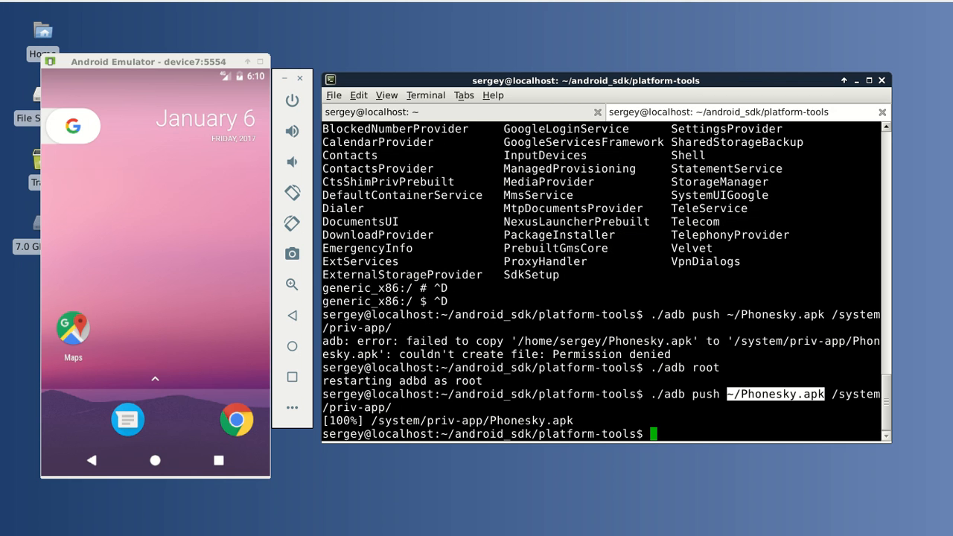
type("./")
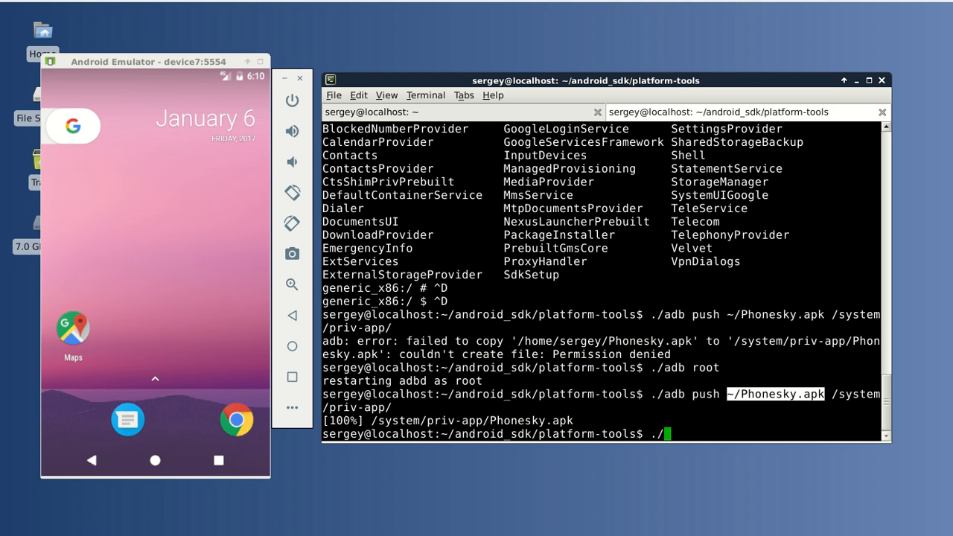
type("adb")
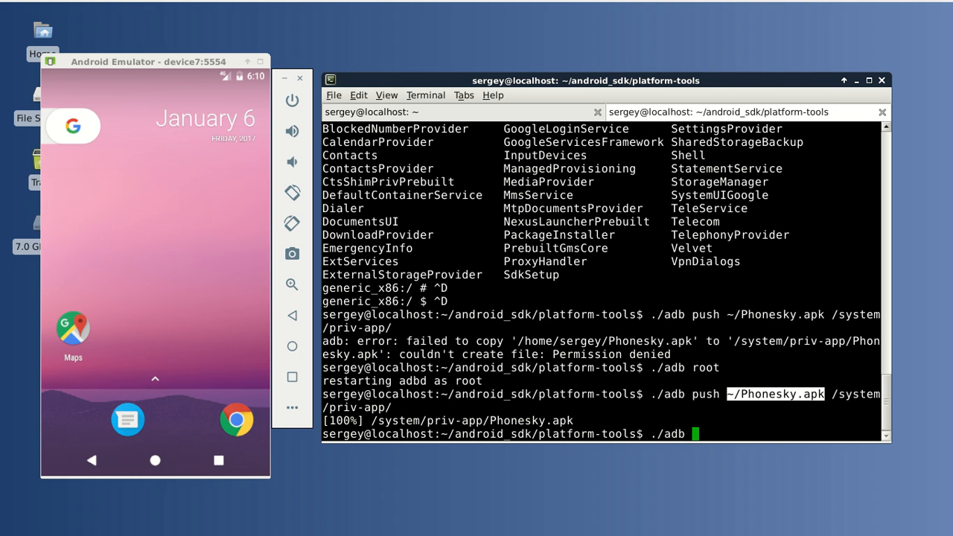
- Stop the emulator's Android framework with ./adb shell stop, then start it with ./adb shell start
key("Return")
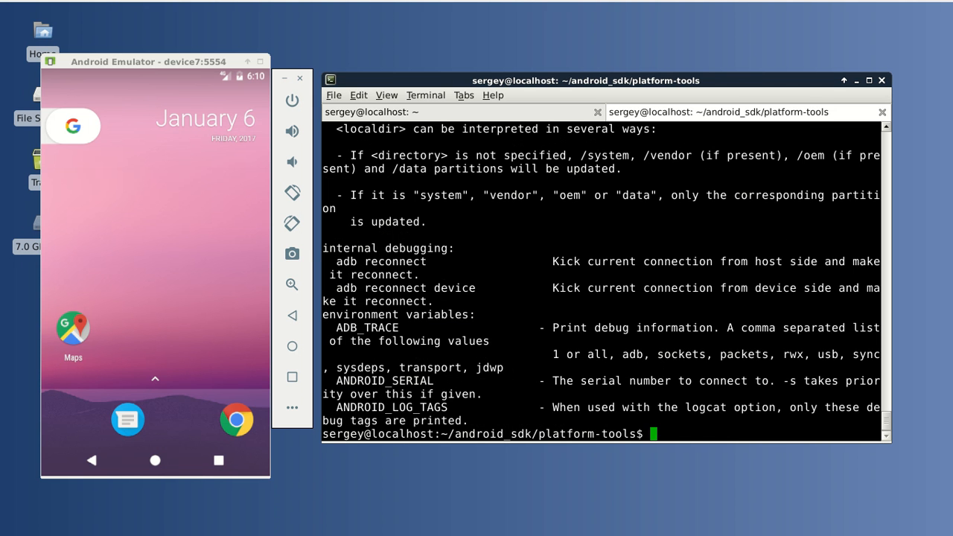
type("./adb stop")
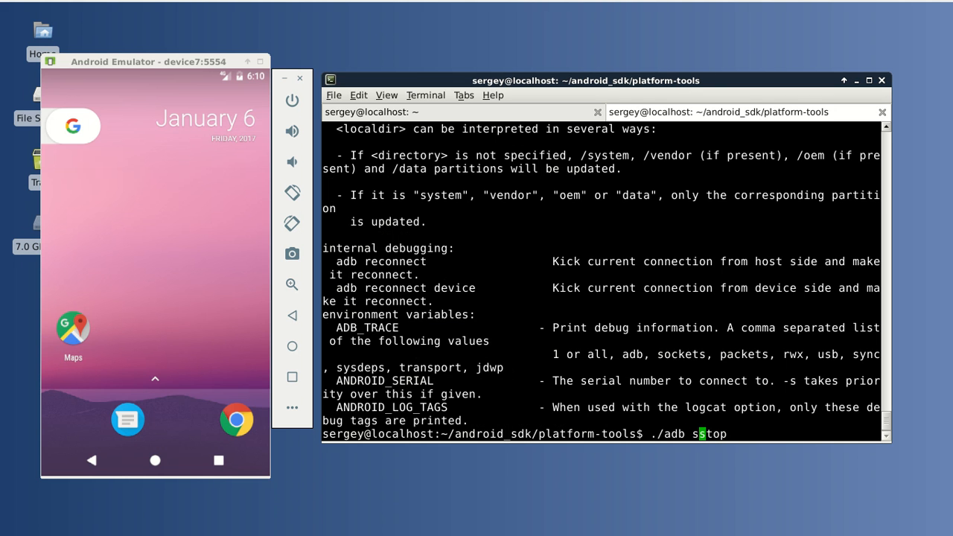
type("shell")
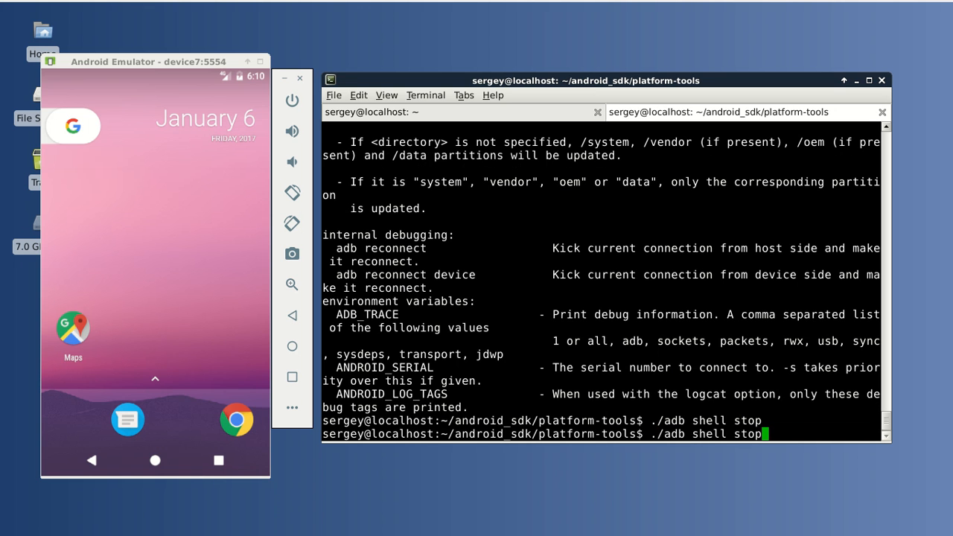
key("BackSpace")
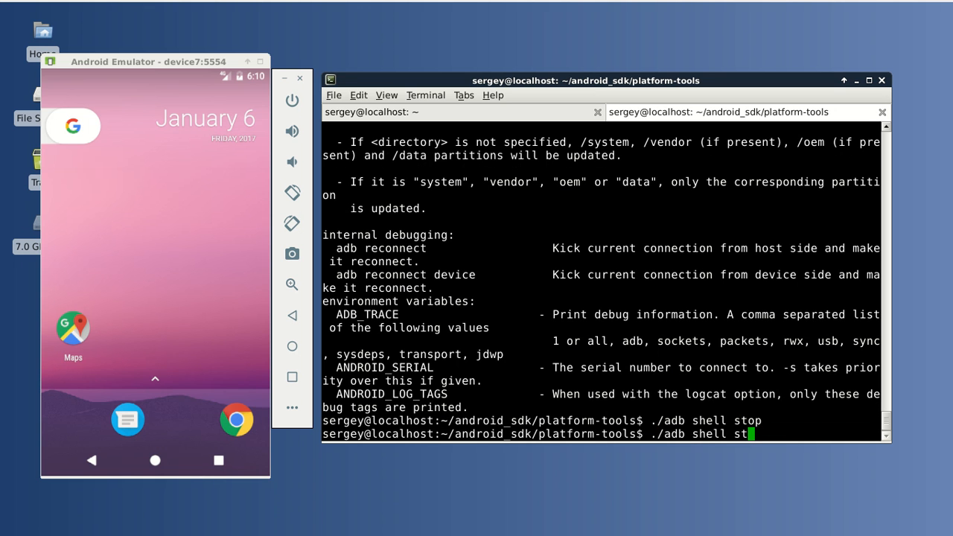
type("art")
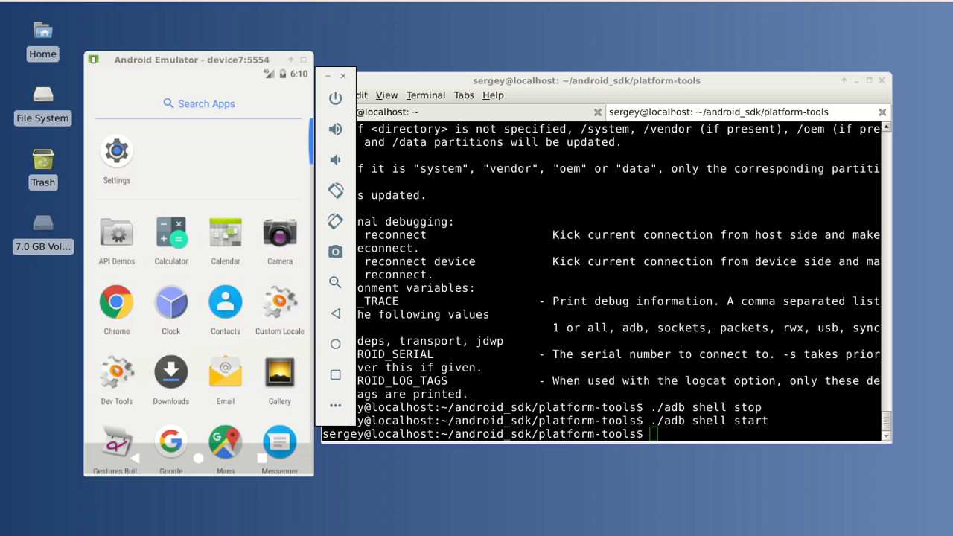
- Scroll down the emulator's app drawer to find the Play Store
scroll("down", 3)
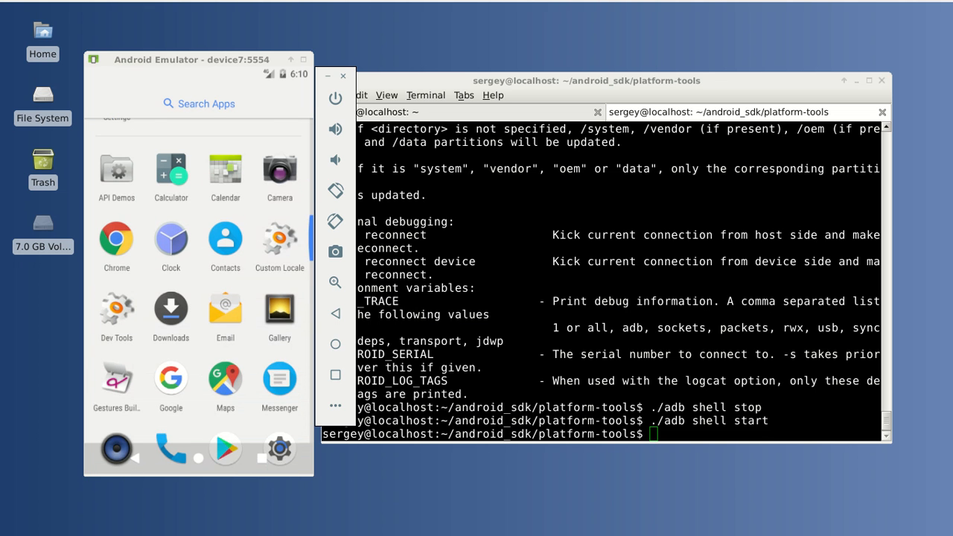
scroll("down", 3)
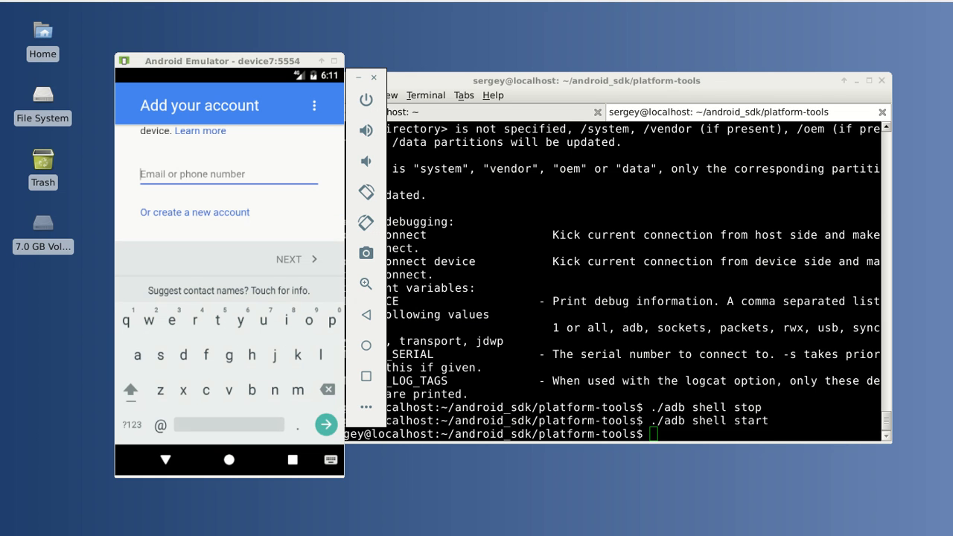
- Enter the account email, then install Geometry Dash Meltdown and accept its permissions
left_click(868, 10)
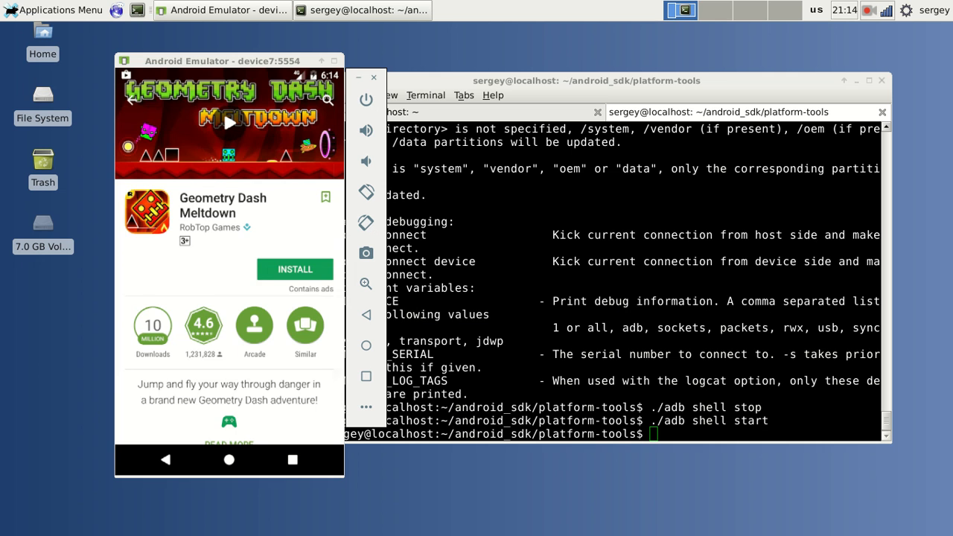
left_click(295, 268)
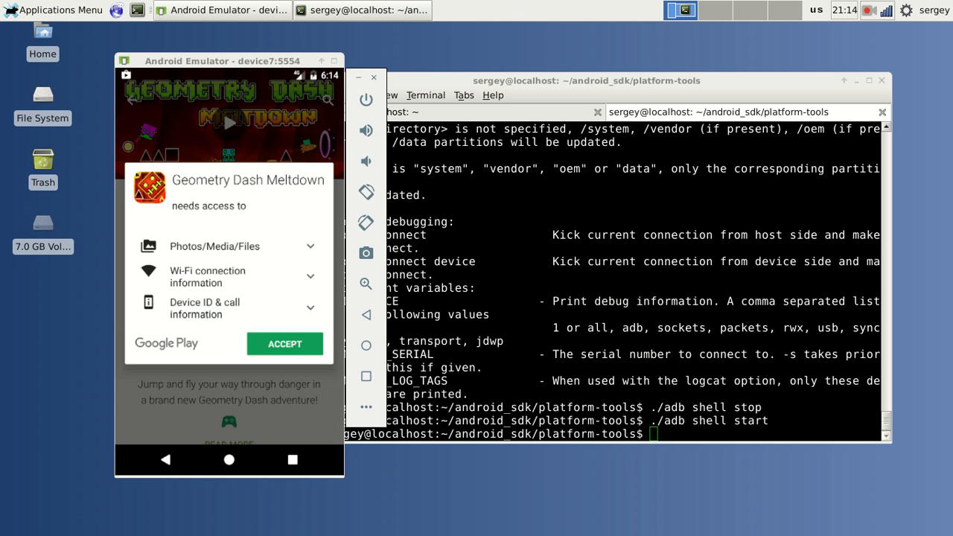
left_click(284, 344)
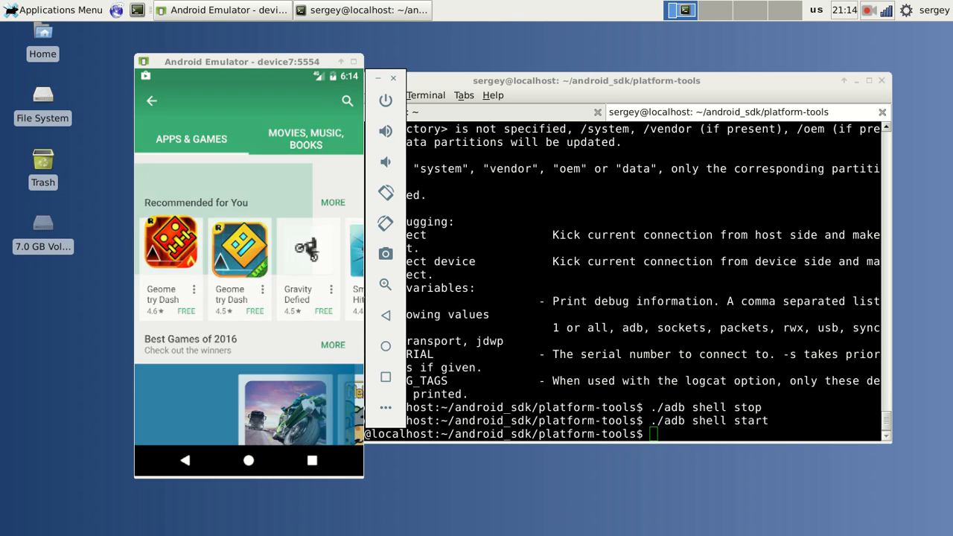
left_click(171, 246)
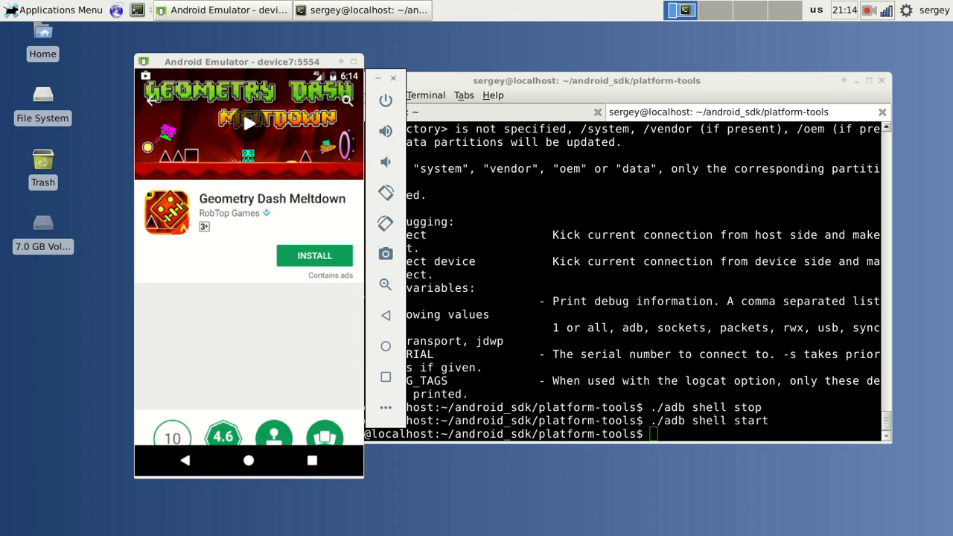
left_click(315, 255)
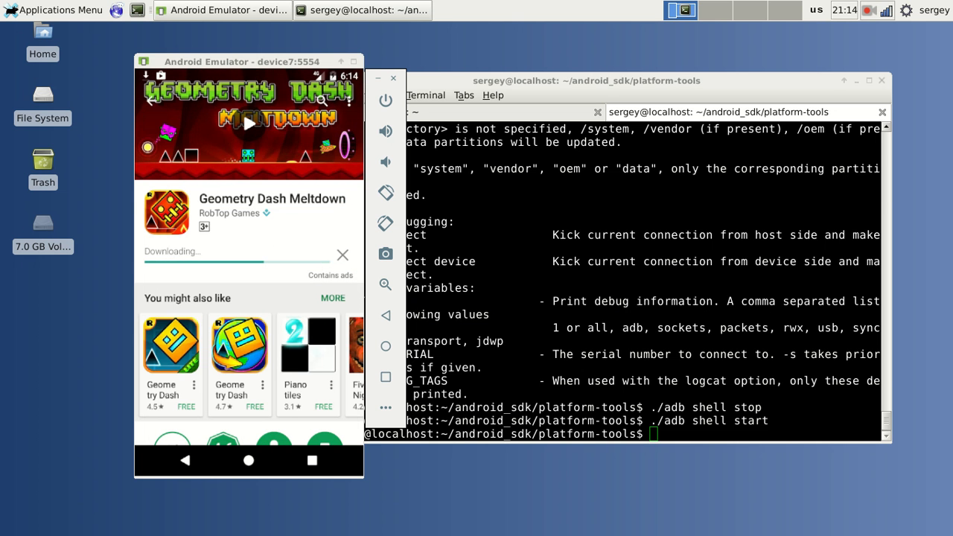